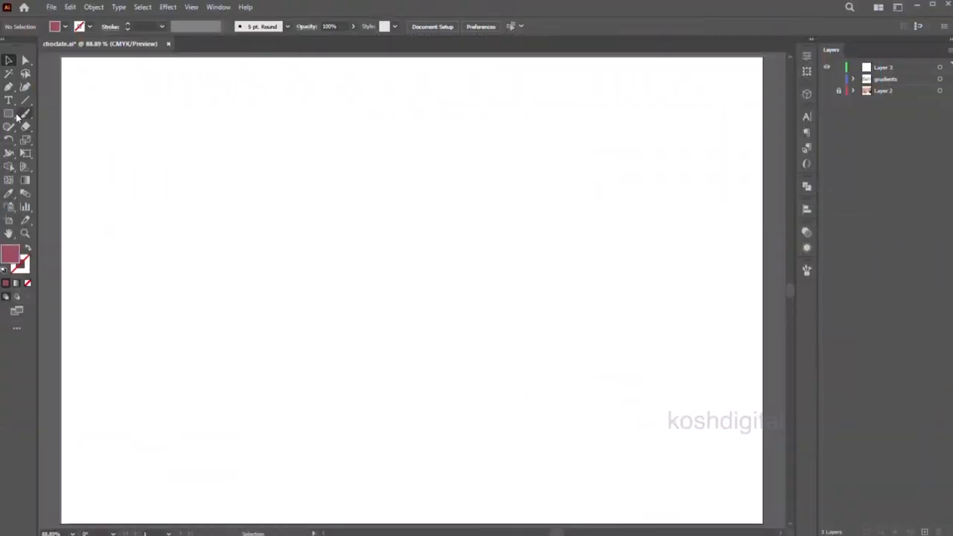
- Draw a tall maroon rectangle and split it into a 5-row, 4-column grid
left_click_drag(157, 136, 157, 169)
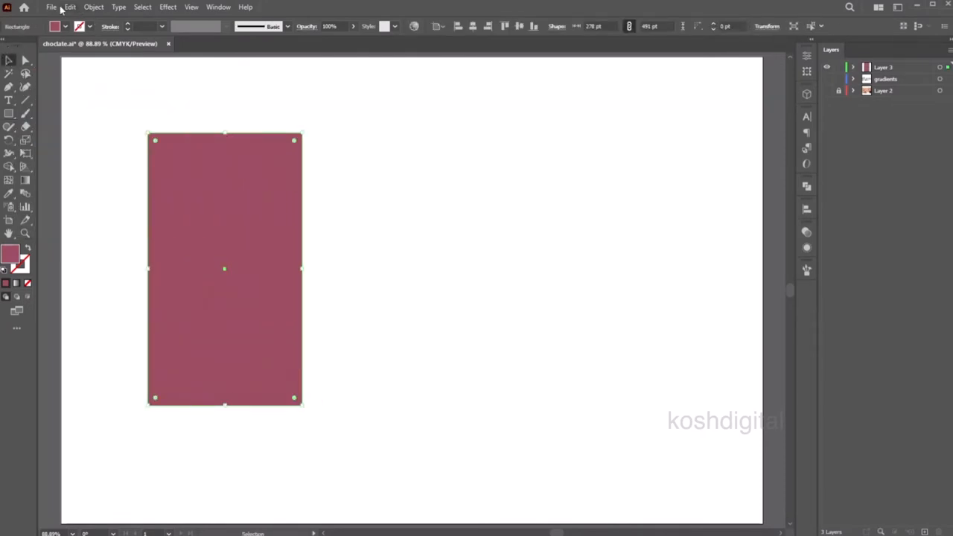
left_click(94, 7)
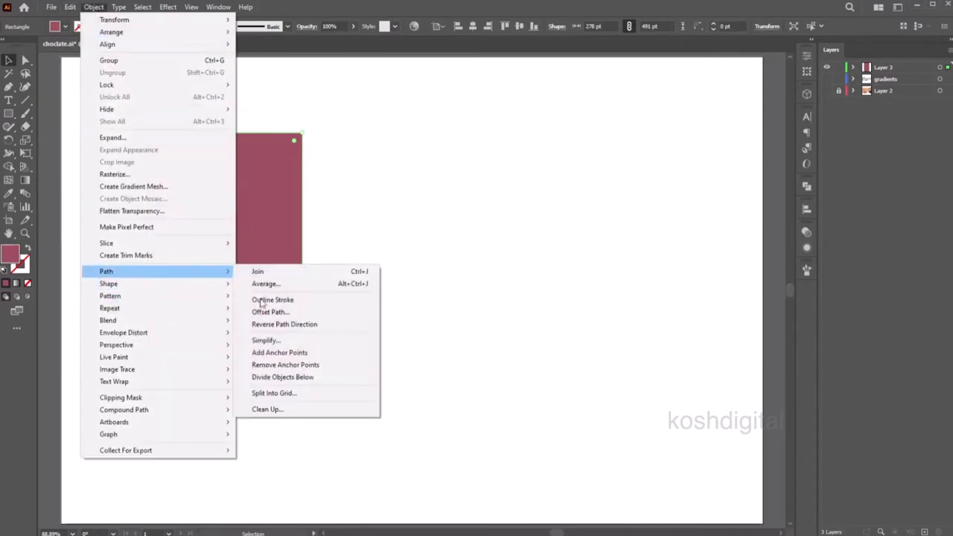
left_click(273, 392)
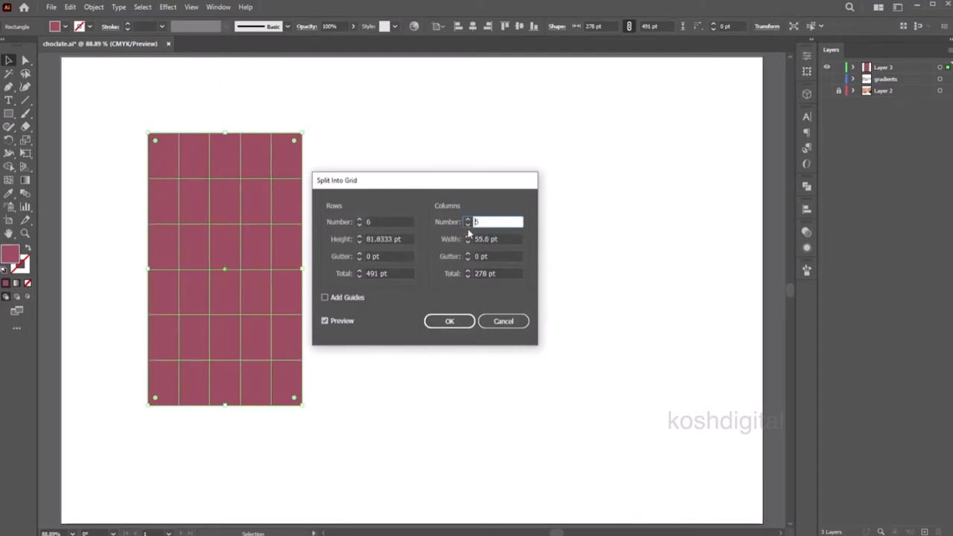
type("4")
left_click(388, 222)
type("5")
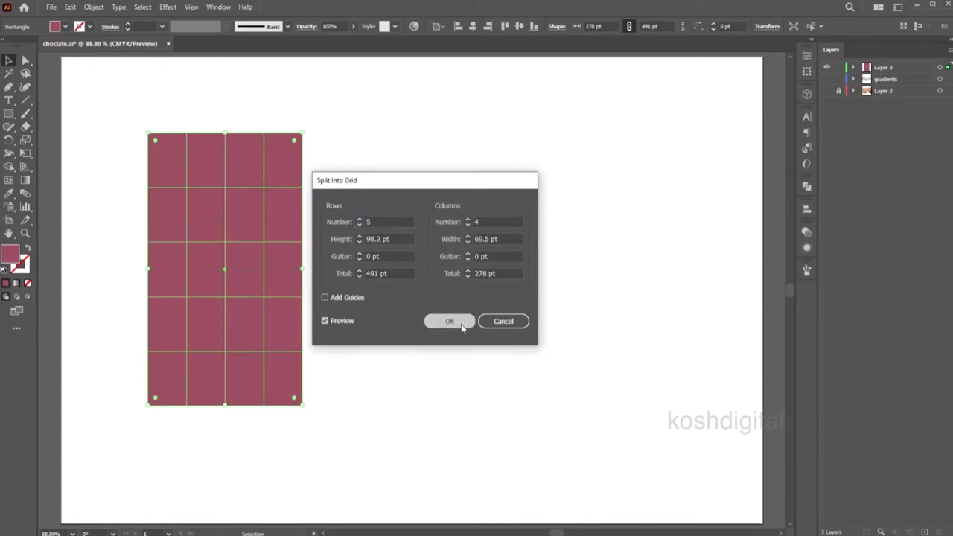
left_click(449, 320)
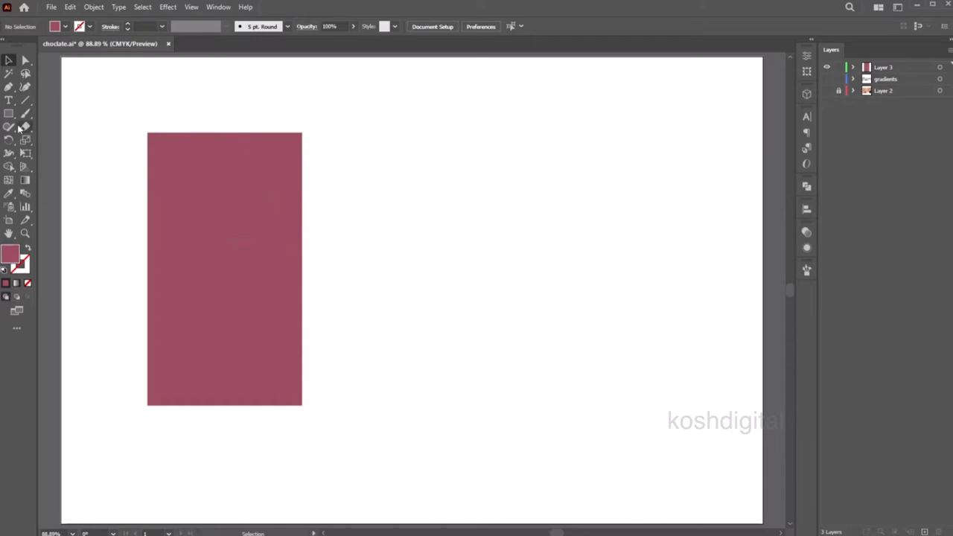
- Add thin dark maroon groove strips on the grid seams and group them with the pieces
left_click_drag(303, 135, 330, 417)
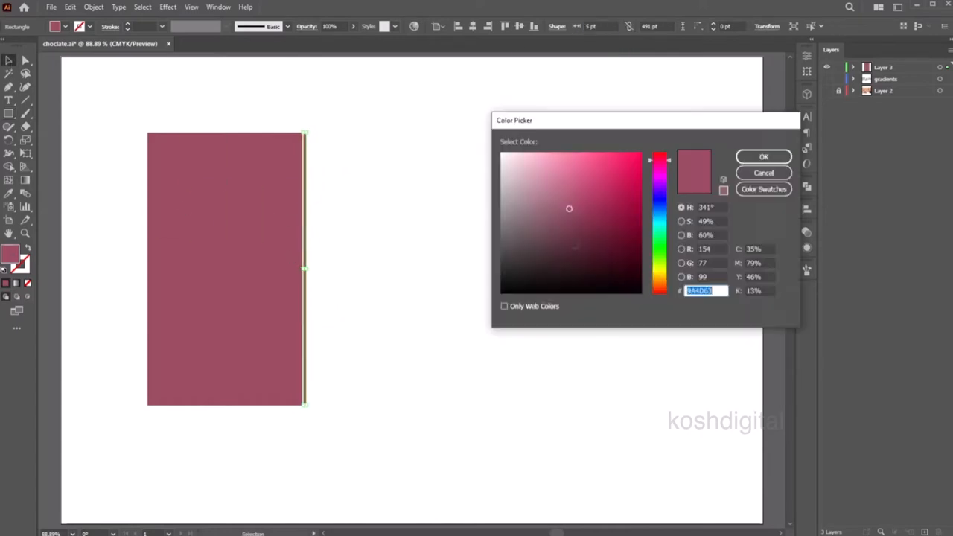
left_click(763, 156)
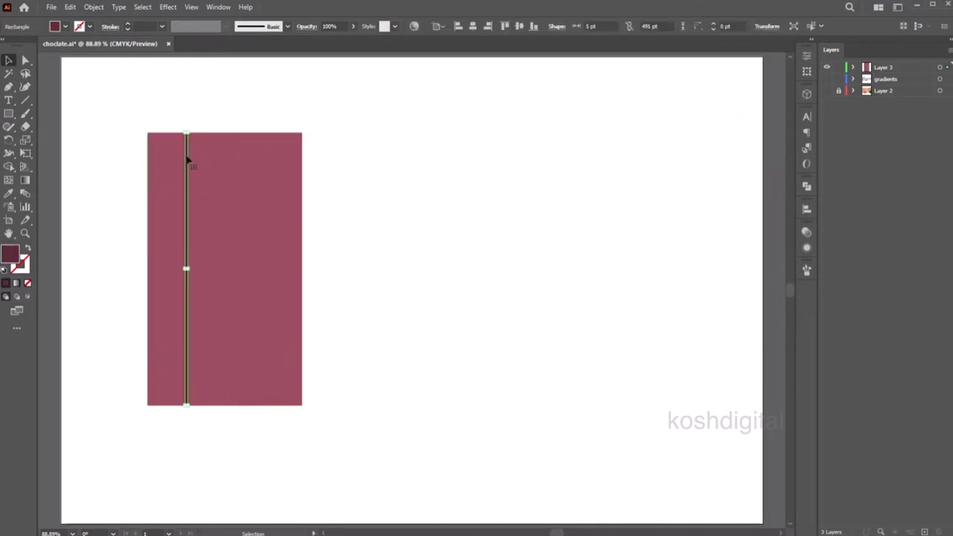
left_click_drag(186, 171, 224, 160)
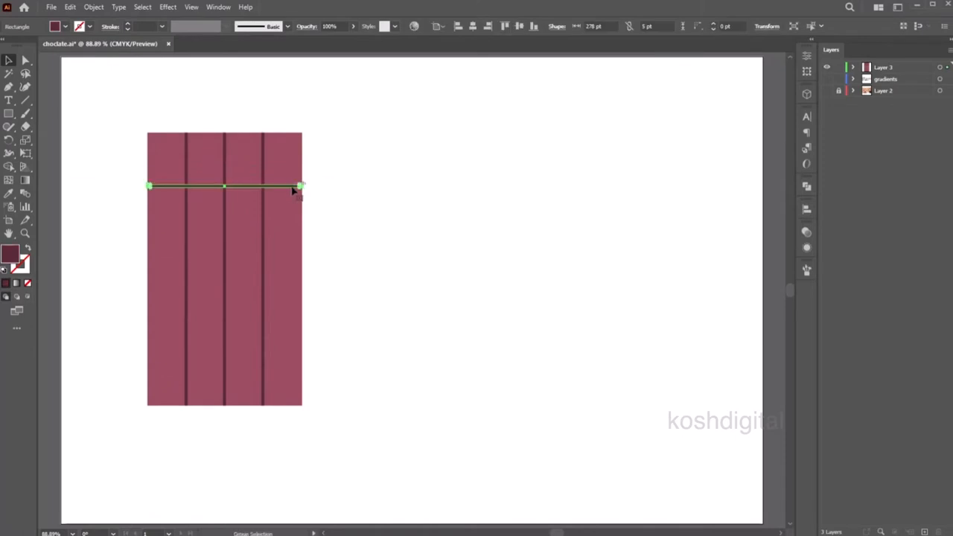
left_click(67, 190)
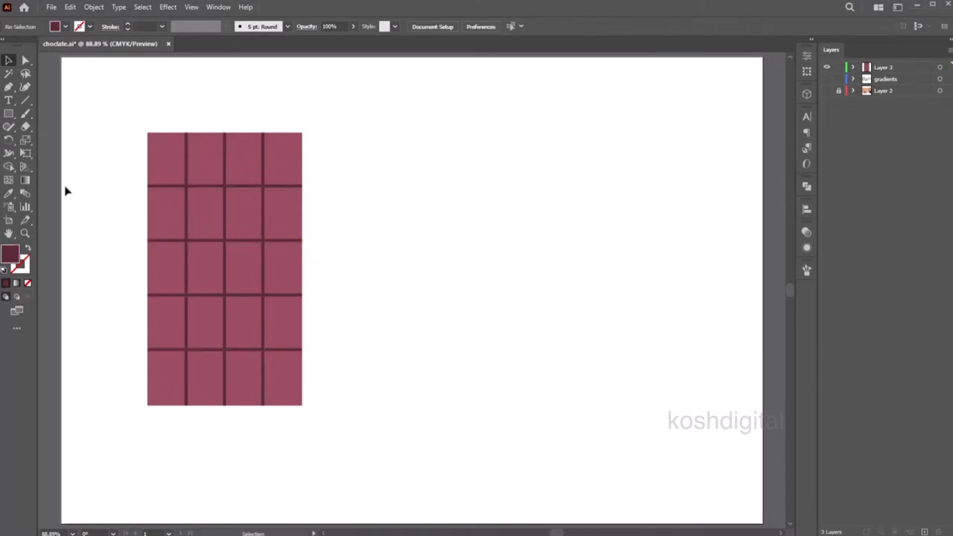
left_click(223, 283)
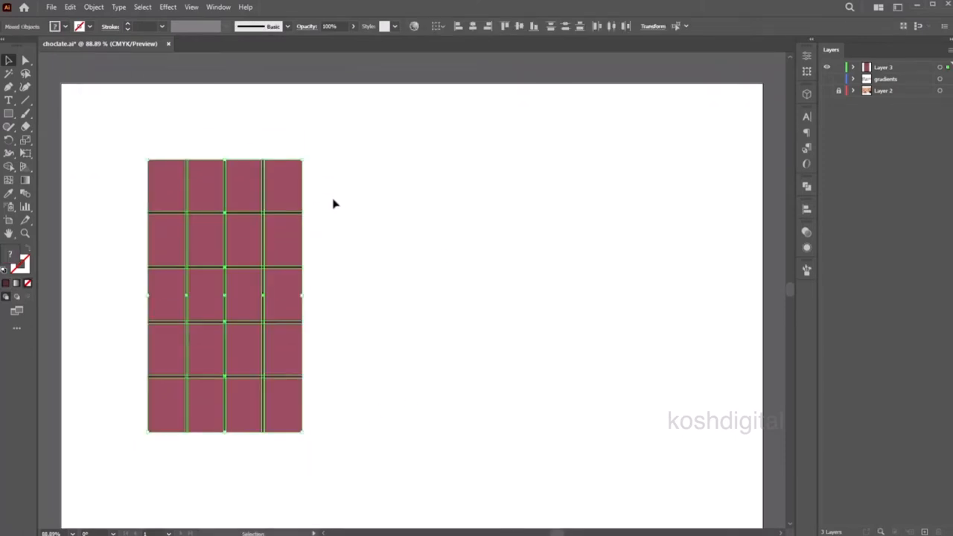
left_click(419, 226)
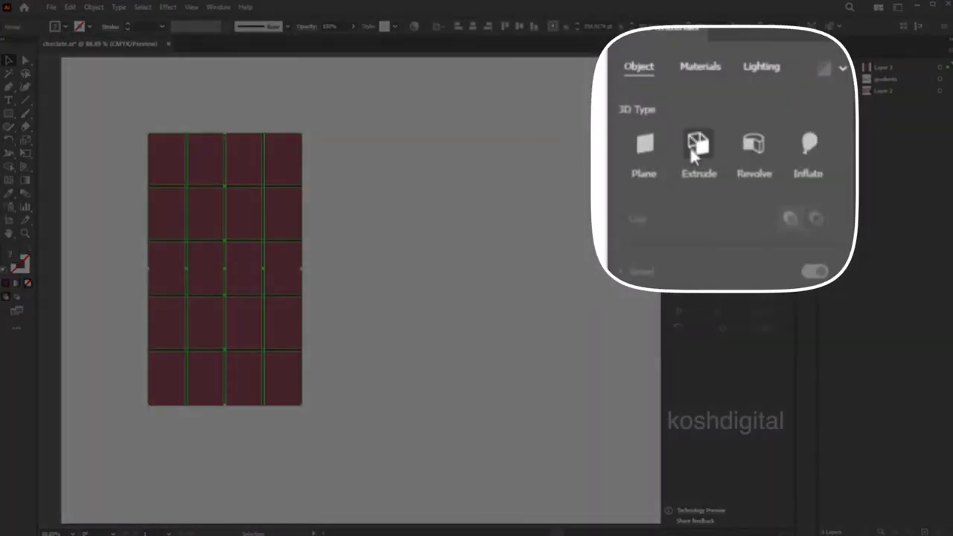
mouse_move(809, 145)
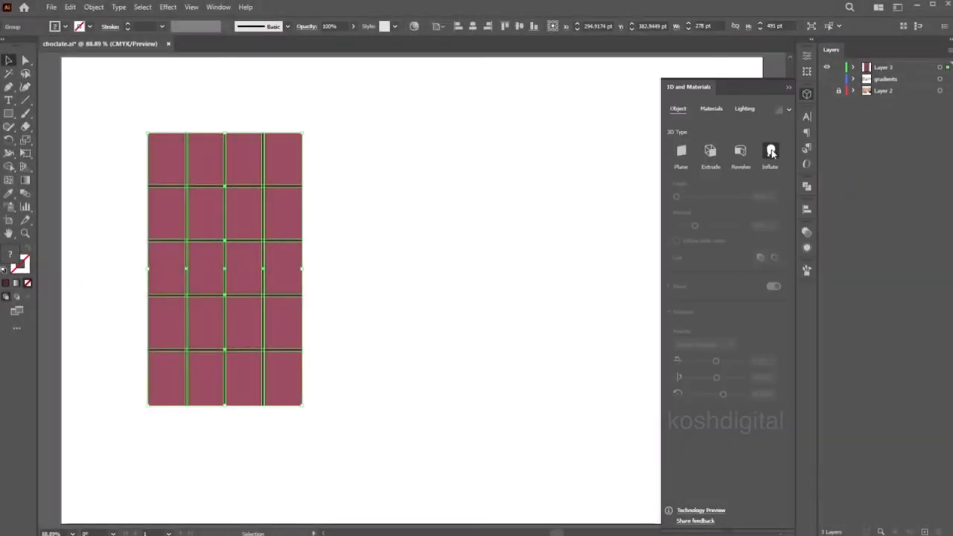
- Inflate the bar in 3D, tilt it to an isometric top view, and lower depth/volume to 20
left_click(769, 152)
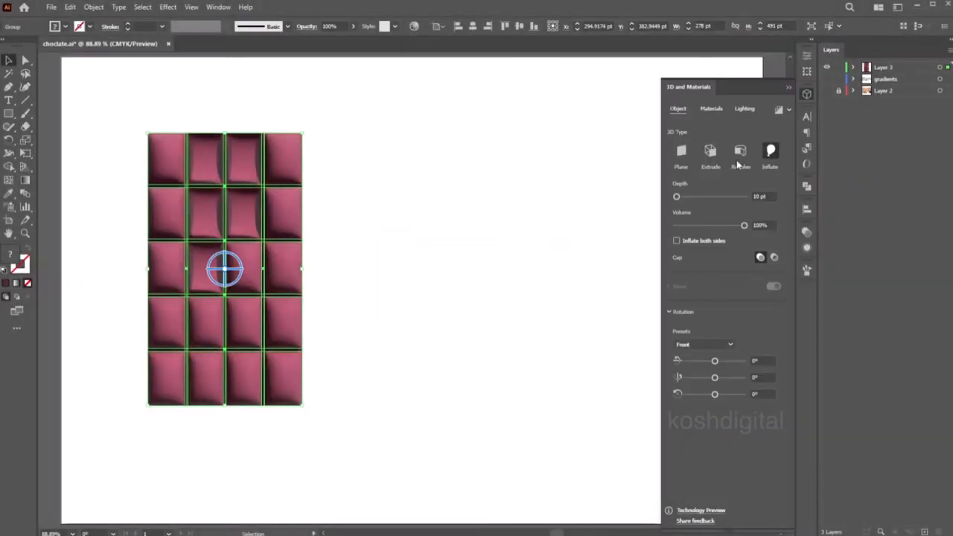
mouse_move(225, 269)
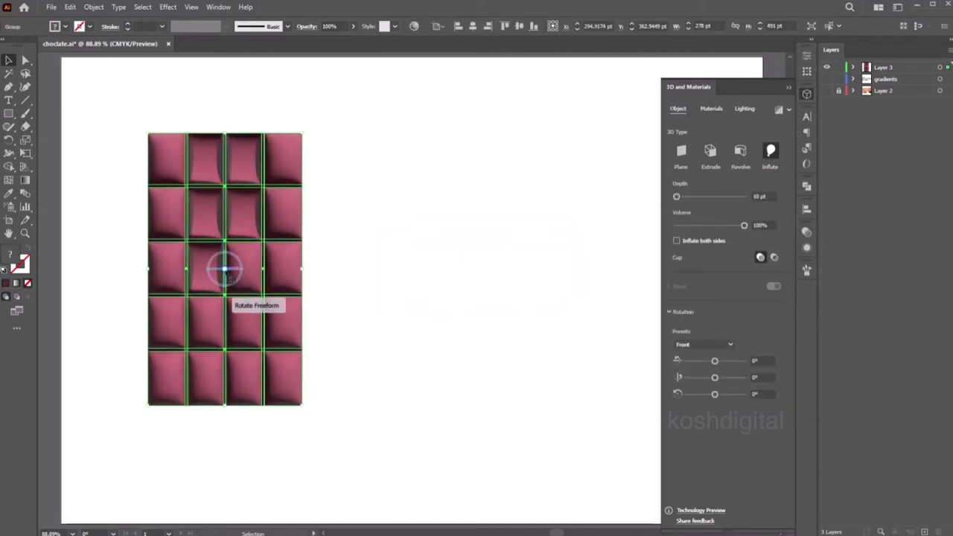
left_click_drag(227, 268, 216, 280)
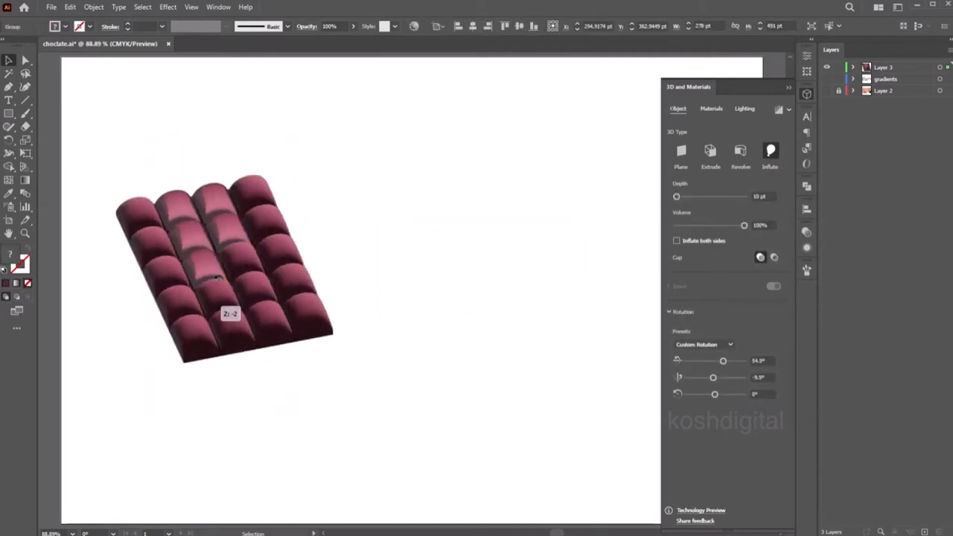
left_click(703, 344)
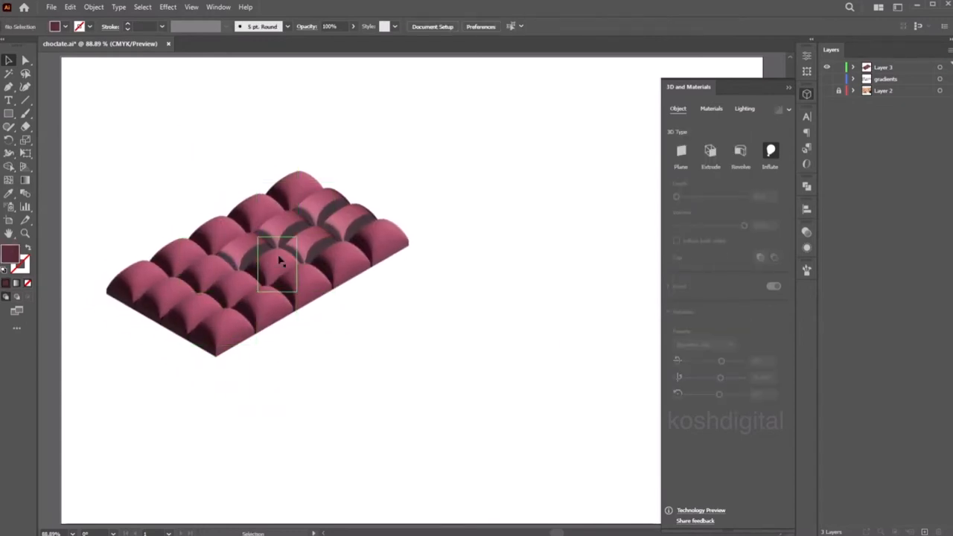
left_click(282, 260)
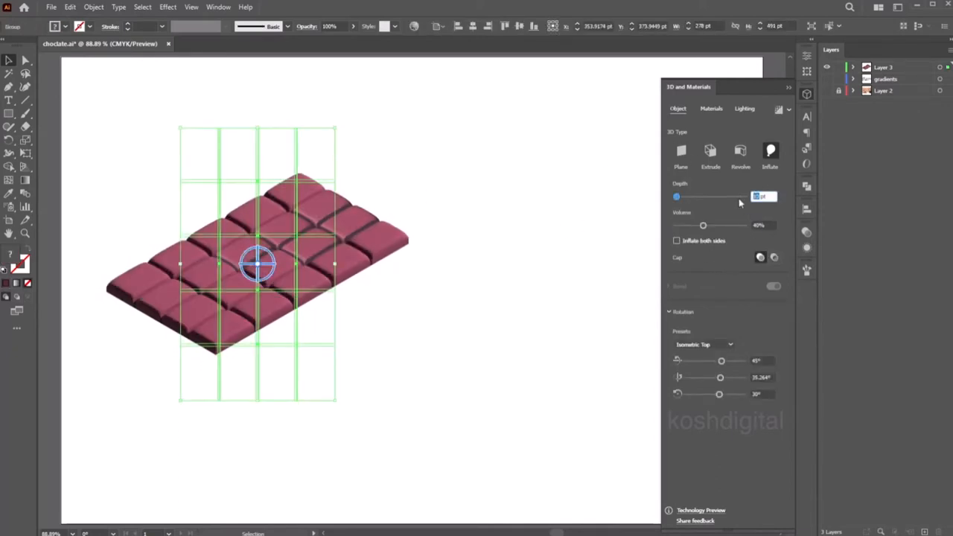
type("20")
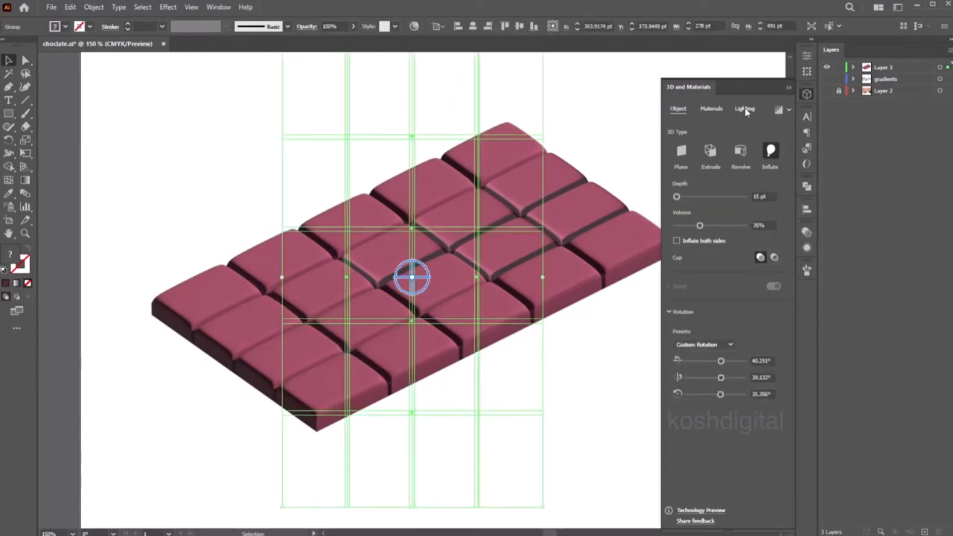
- Apply the Natural Cowhide material to the bar with a brown base colour
left_click(711, 108)
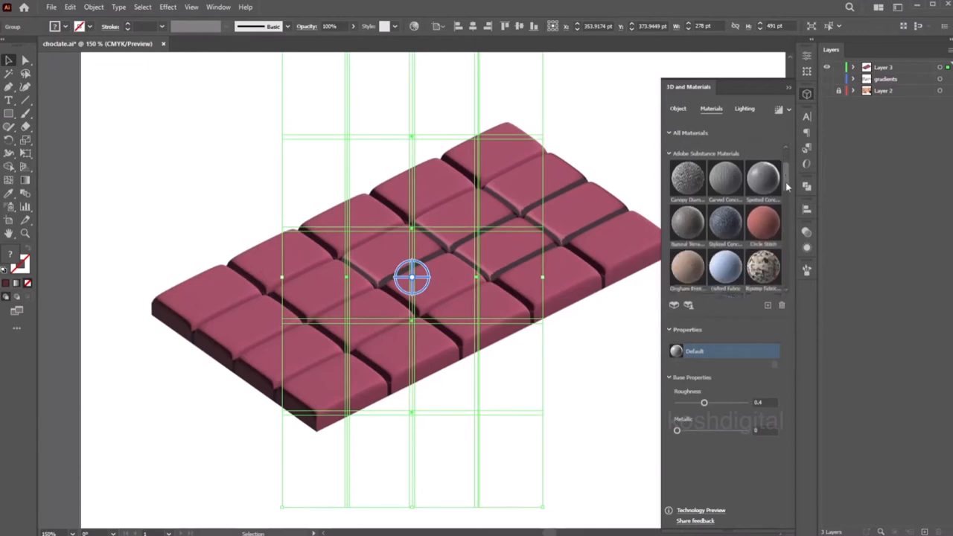
scroll("down", 3)
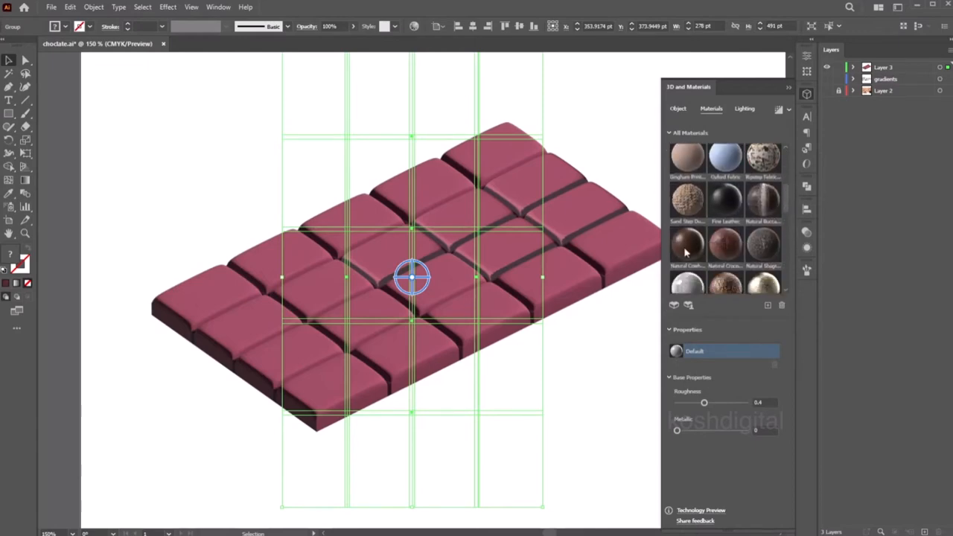
left_click(603, 404)
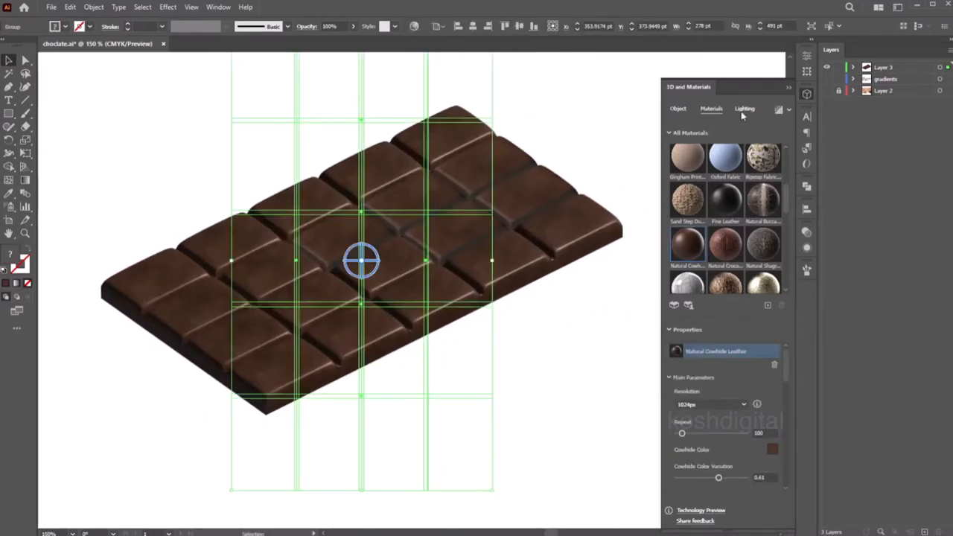
scroll("down", 3)
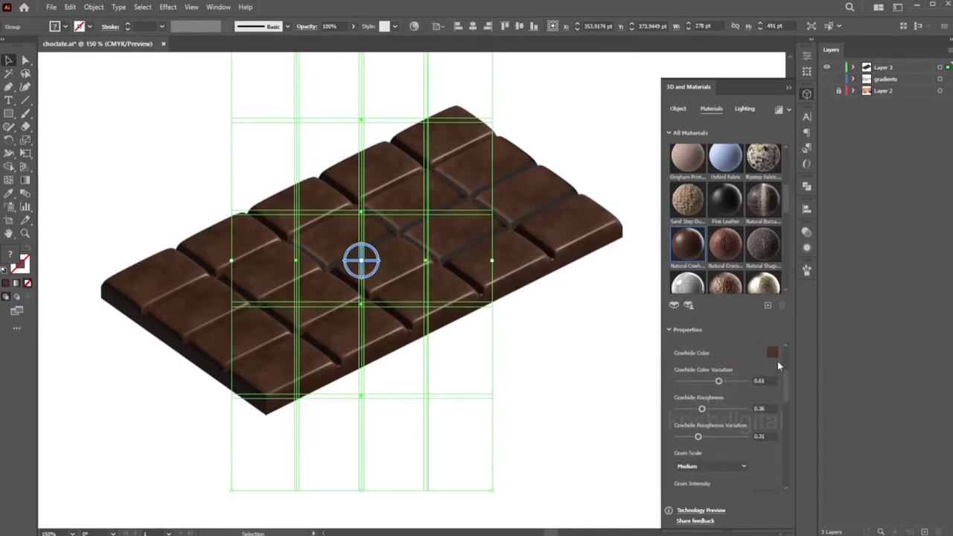
left_click(772, 352)
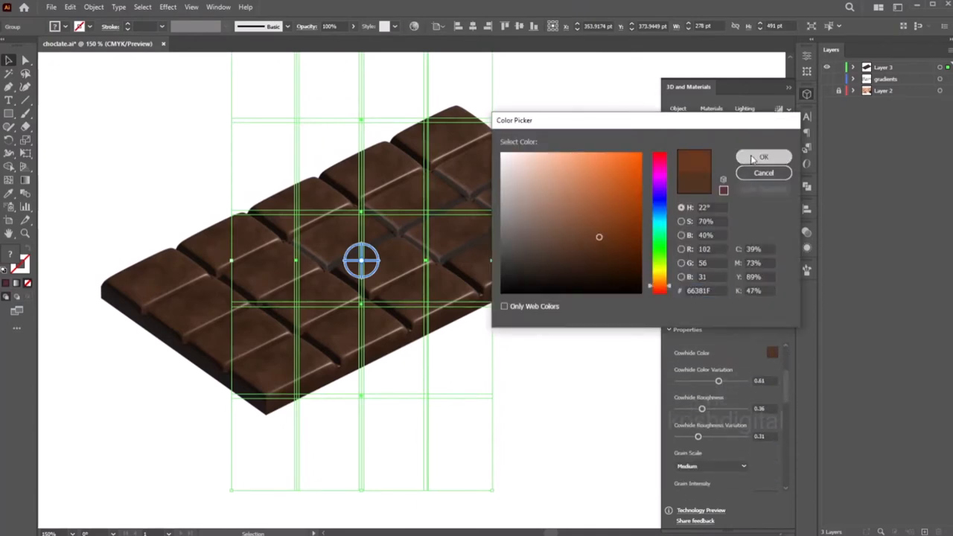
left_click(763, 157)
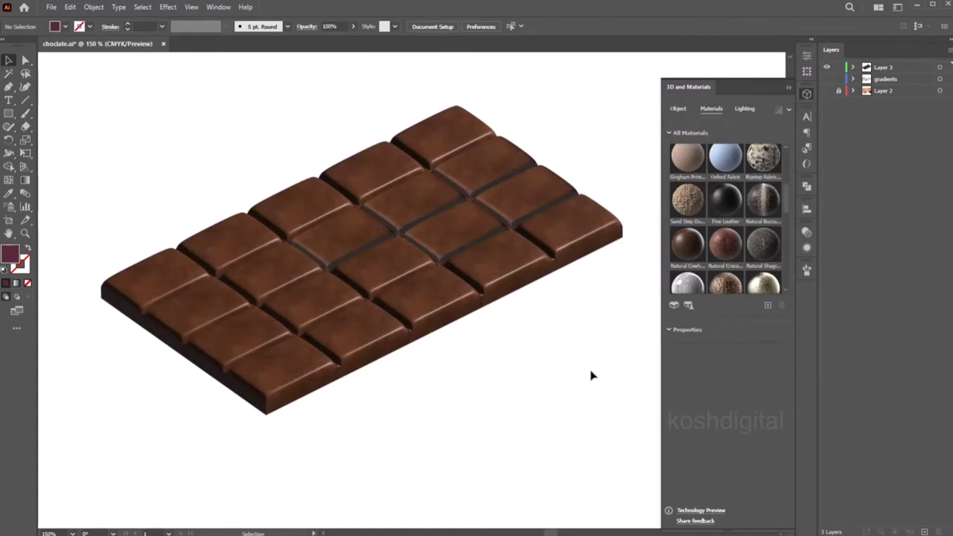
- Test the material's Contrast slider, raising it then bringing it back down
left_click(361, 260)
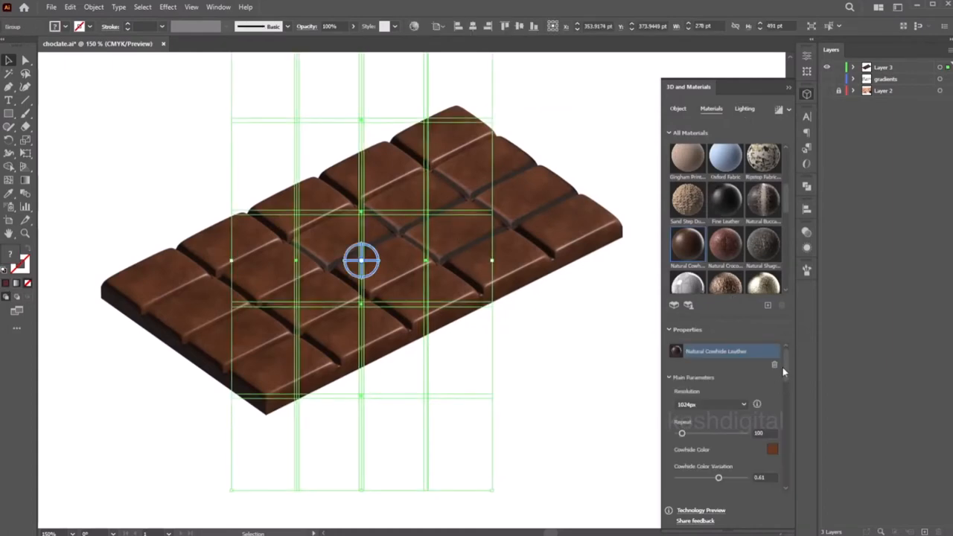
scroll("down", 3)
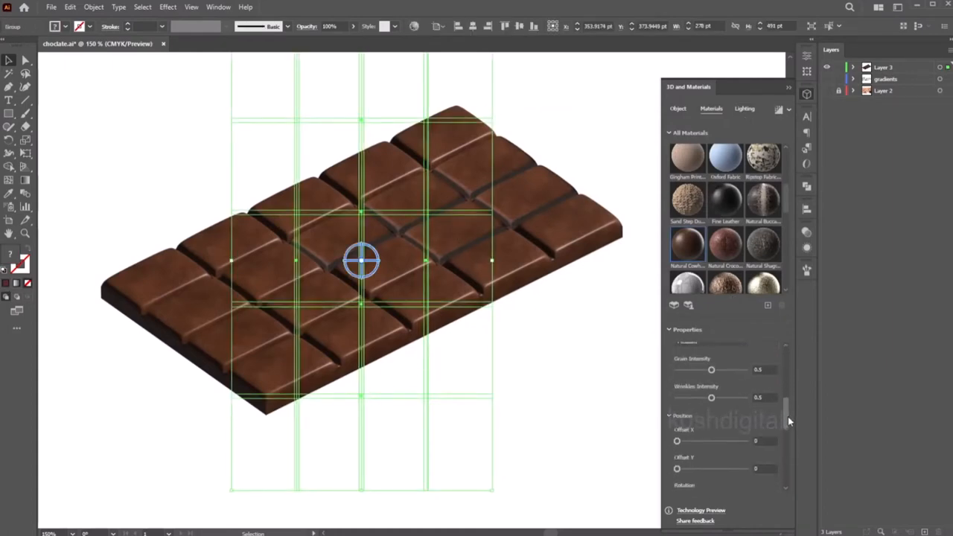
scroll("down", 3)
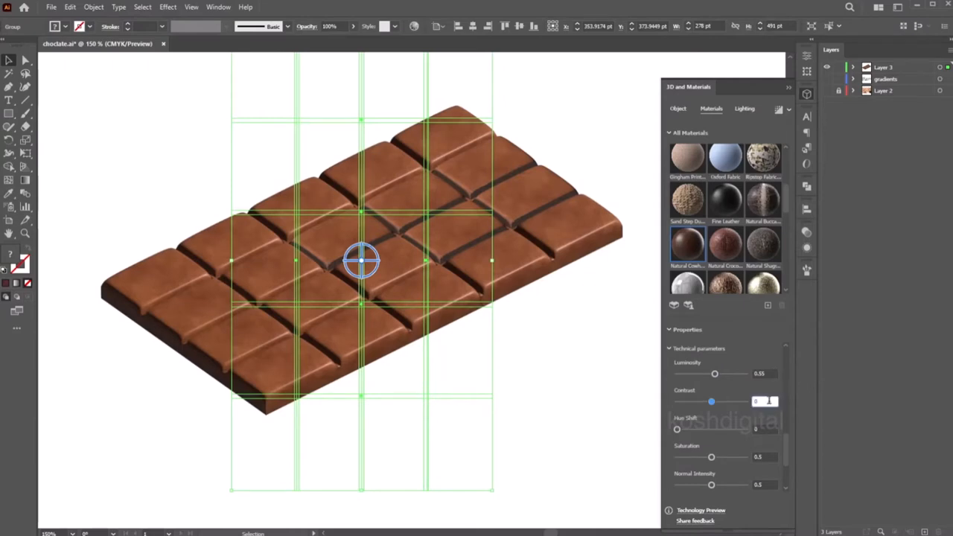
left_click_drag(711, 401, 745, 402)
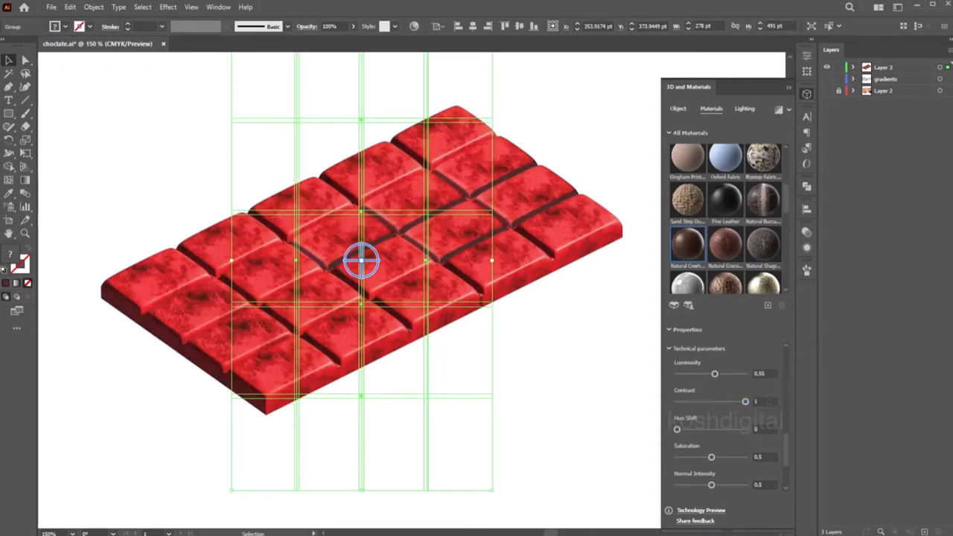
left_click_drag(744, 401, 727, 401)
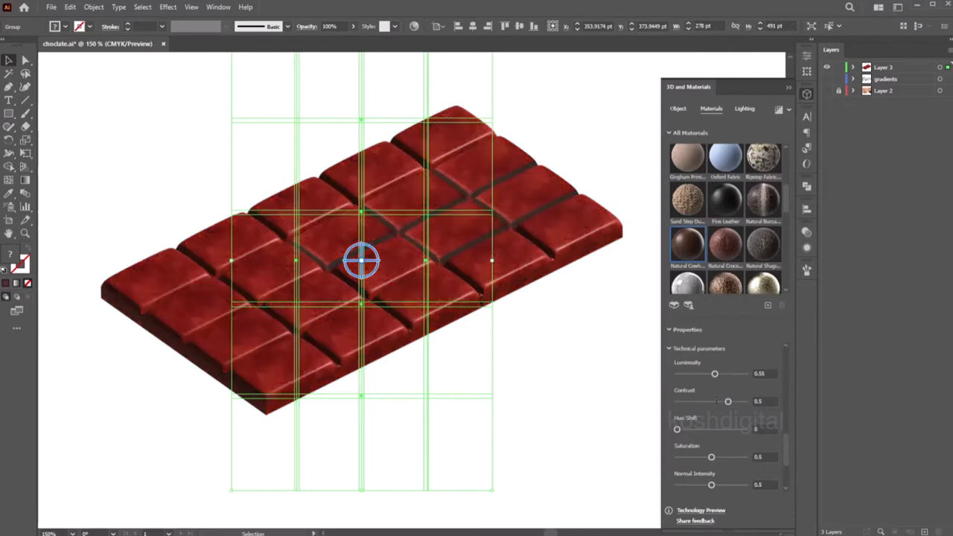
left_click_drag(728, 401, 714, 401)
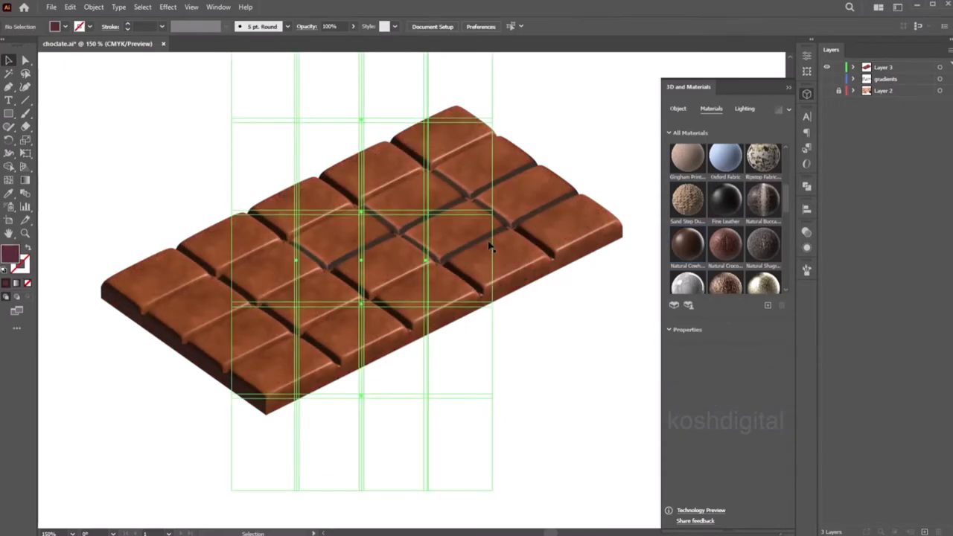
- Light the bar with Diffuse lighting, 50% ambient, -82° light rotation, and shadows toggled
left_click(744, 108)
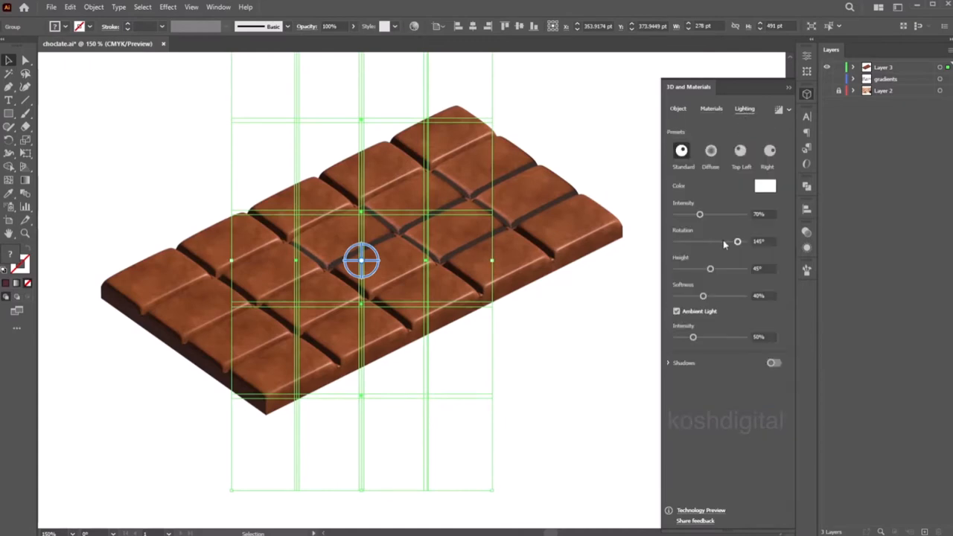
left_click_drag(699, 214, 721, 214)
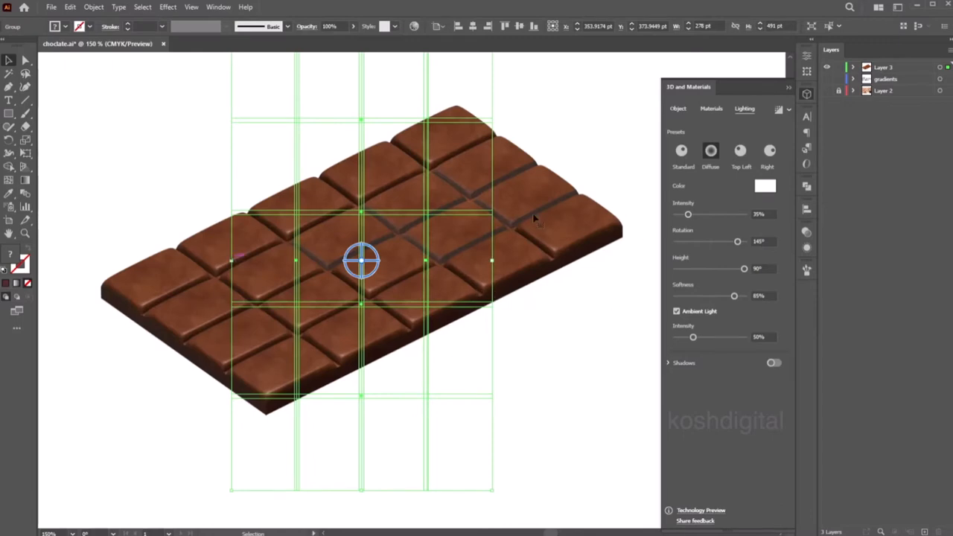
left_click_drag(693, 337, 698, 337)
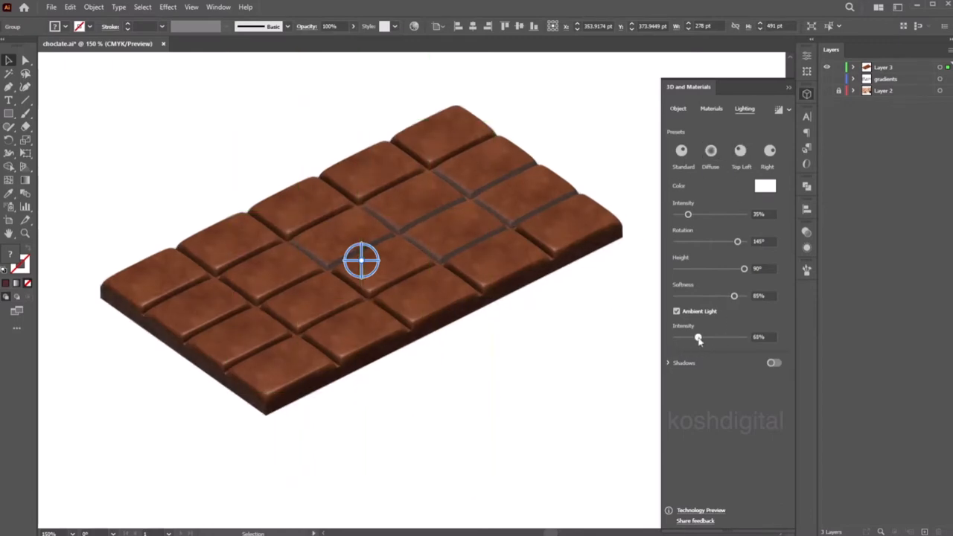
left_click_drag(698, 337, 692, 337)
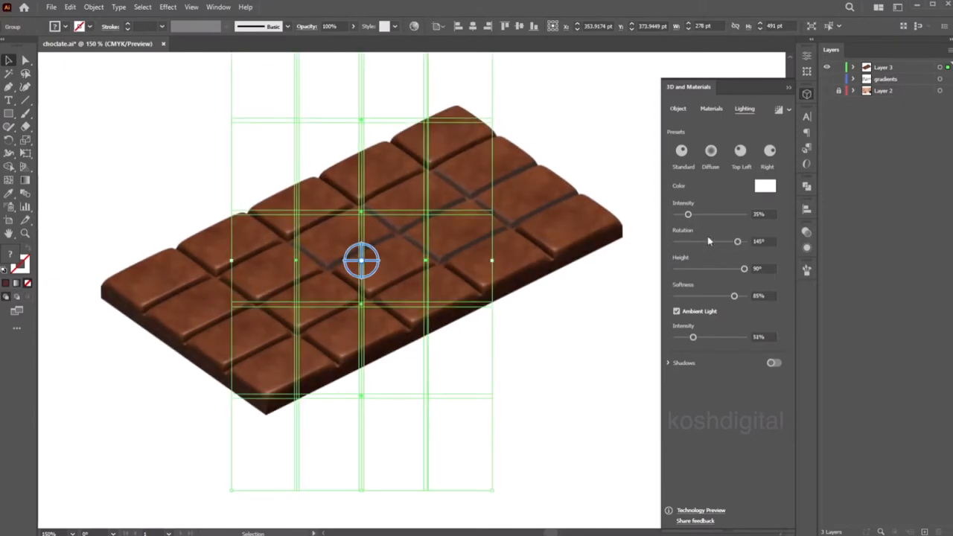
left_click_drag(737, 241, 704, 241)
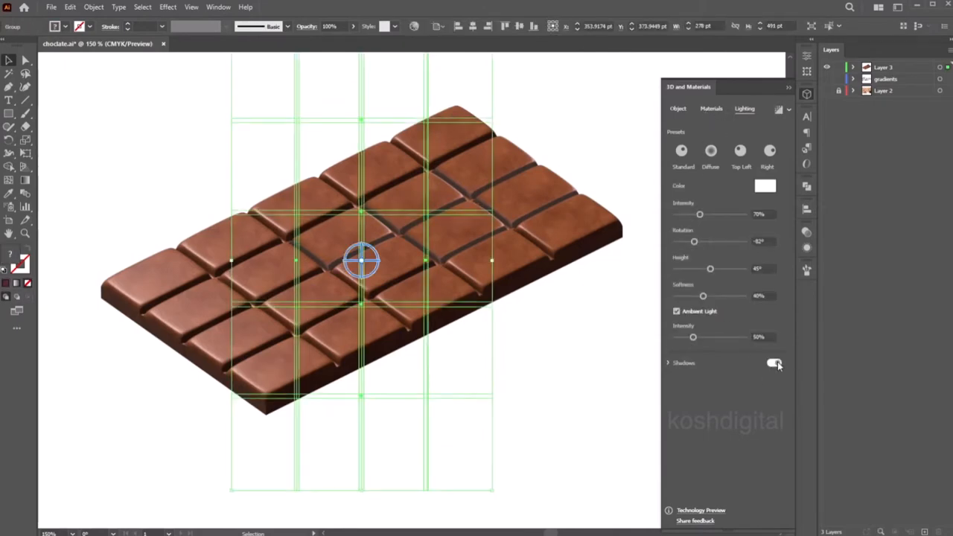
left_click(774, 363)
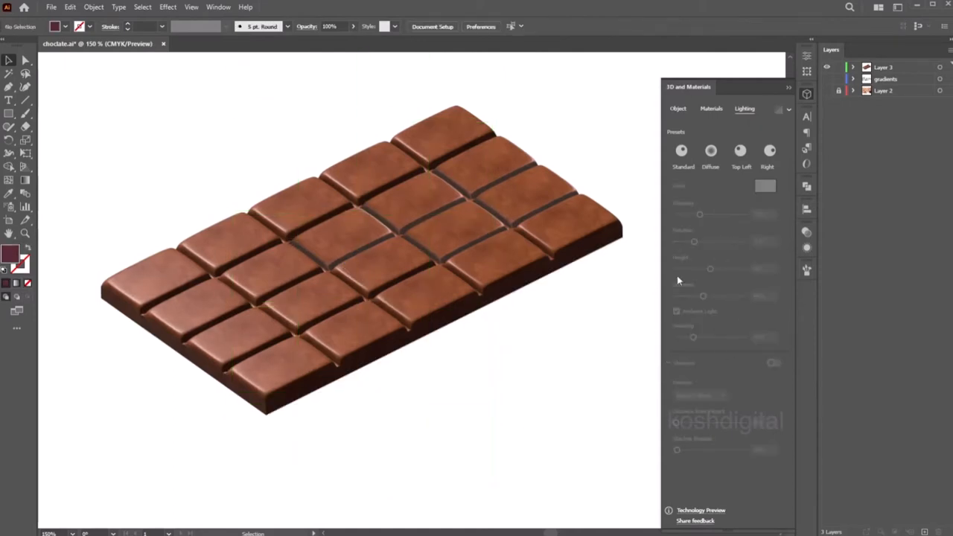
mouse_move(608, 169)
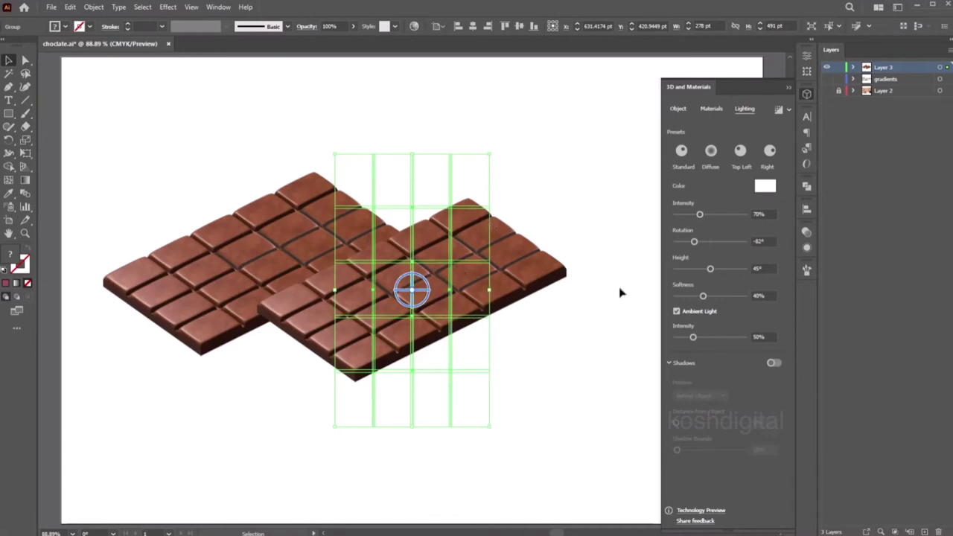
- Make the second bar an extruded slab with a Classic bevel
left_click(678, 108)
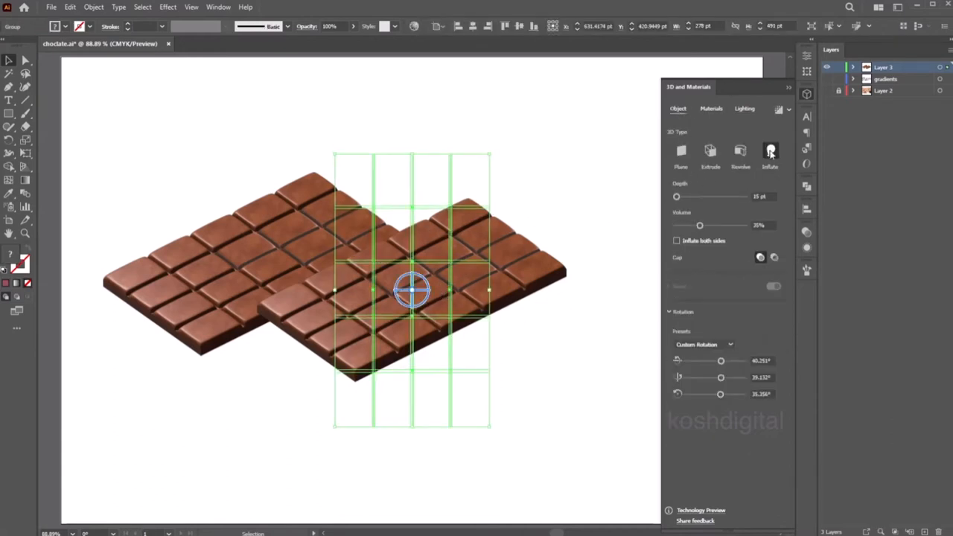
left_click(710, 151)
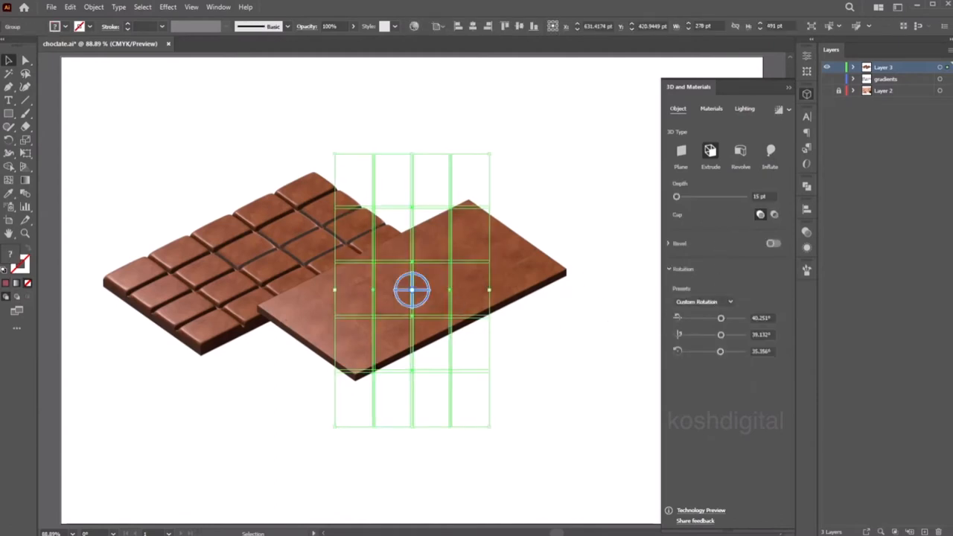
left_click(772, 243)
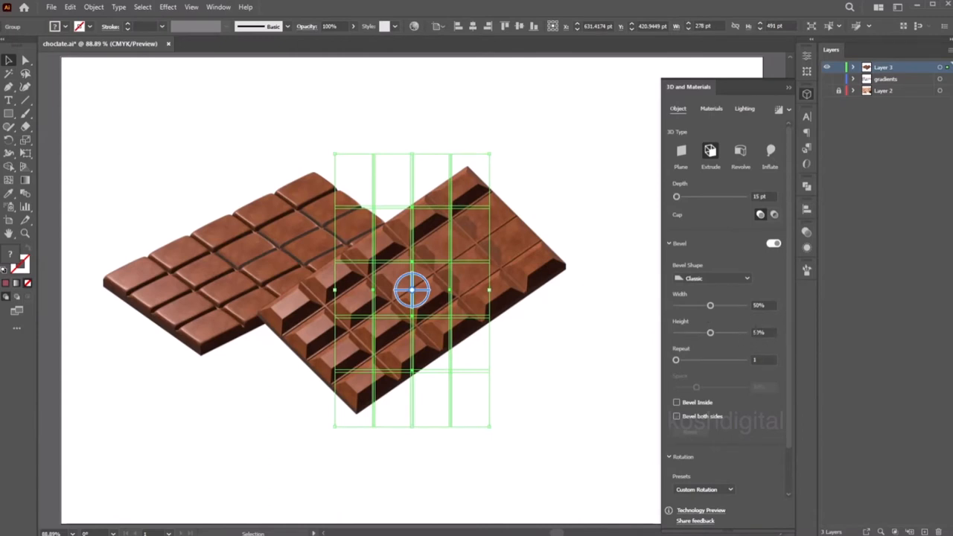
- Set the bevel to width 31%, height 40%, repeat 2, with Inside and Both Sides off
left_click_drag(710, 332, 696, 332)
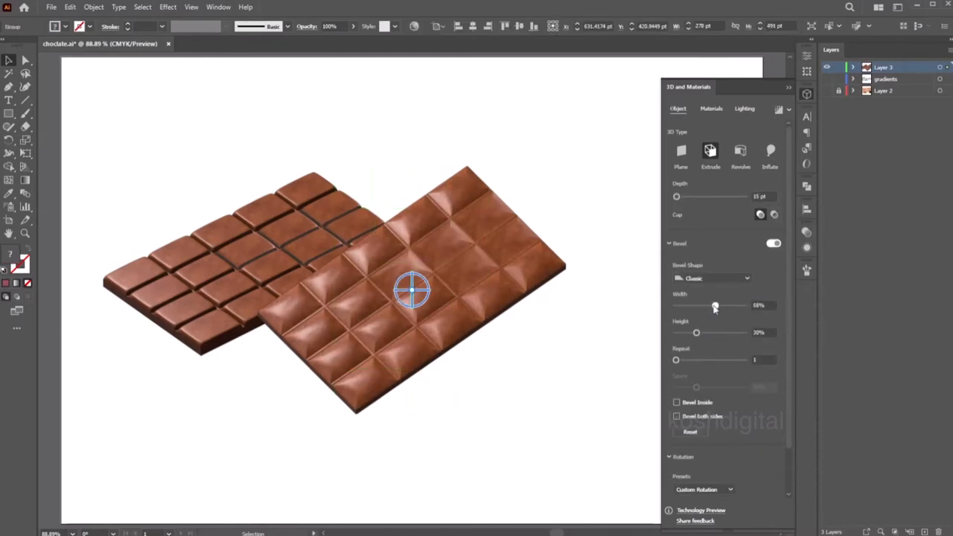
left_click(611, 320)
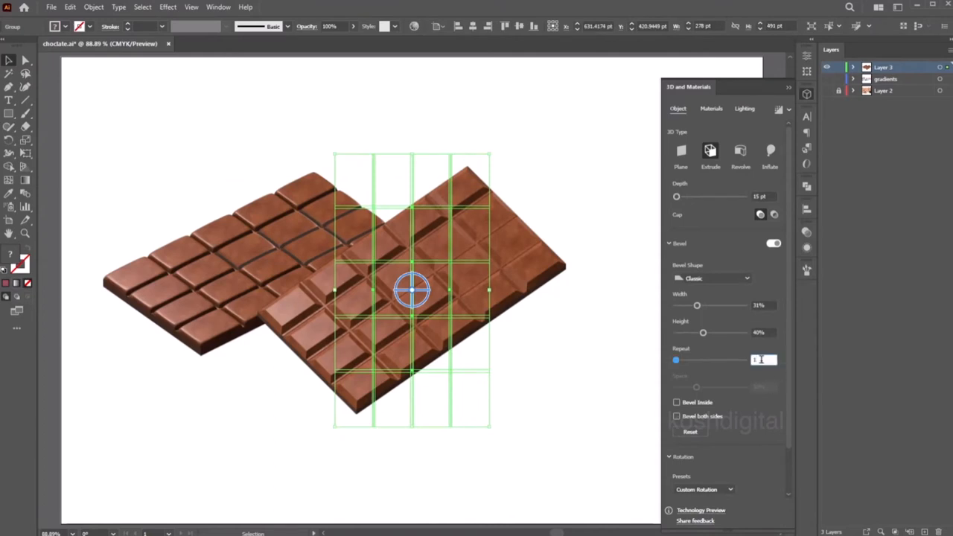
left_click_drag(675, 360, 690, 360)
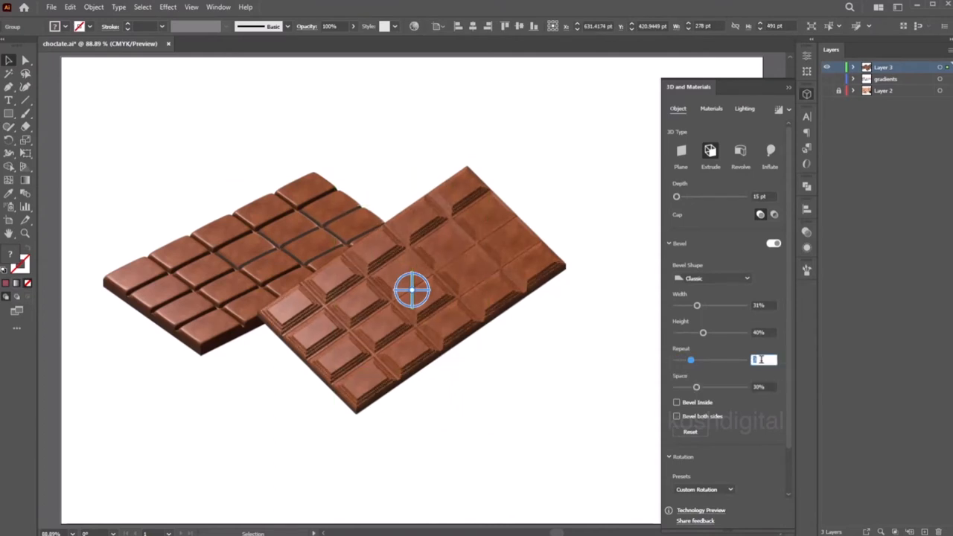
left_click_drag(690, 361, 684, 360)
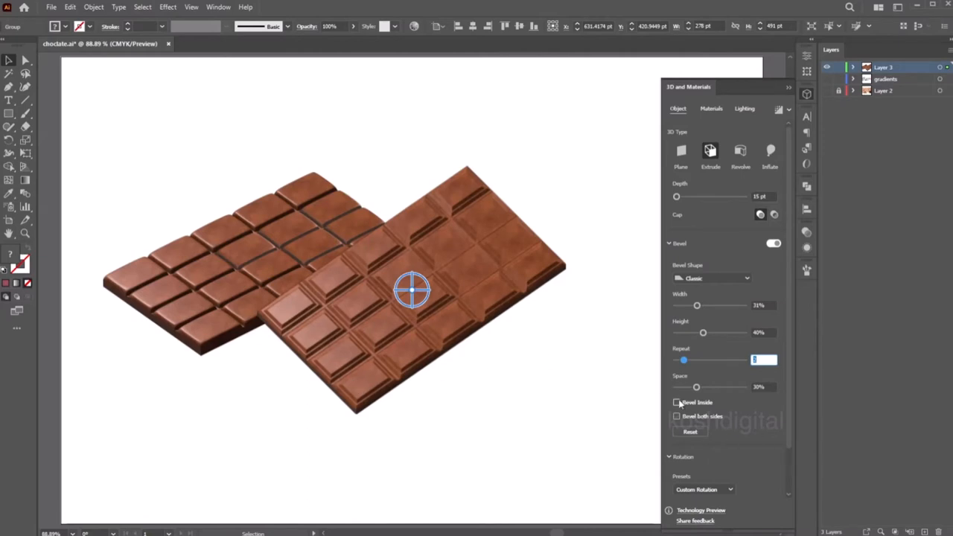
left_click(676, 402)
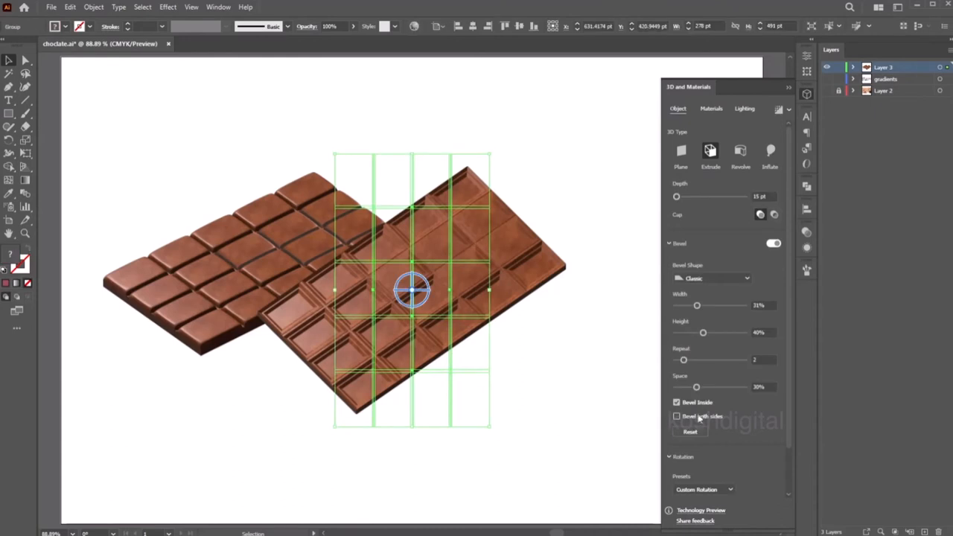
left_click(676, 416)
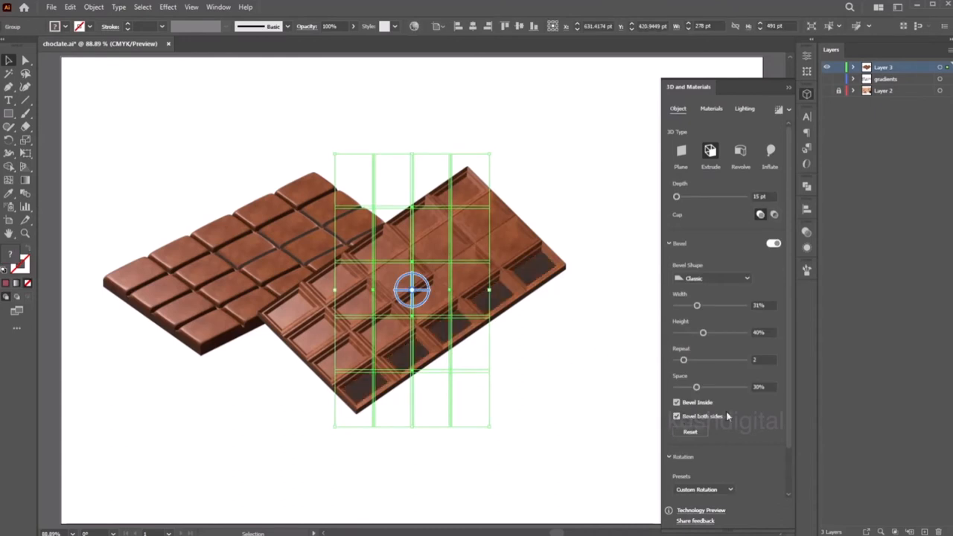
left_click(676, 402)
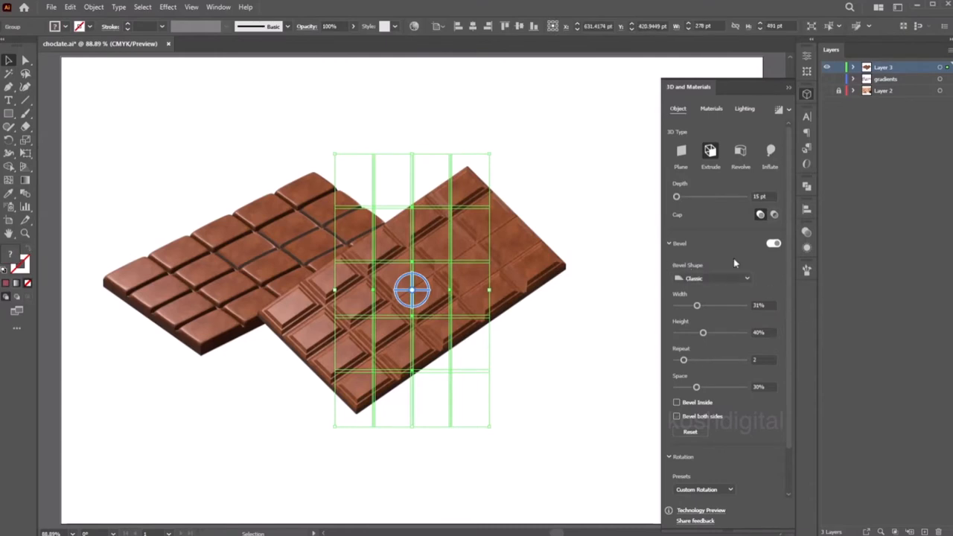
- Try several bevel profiles, settle on convex, and set the bevel width to 19%
left_click(711, 277)
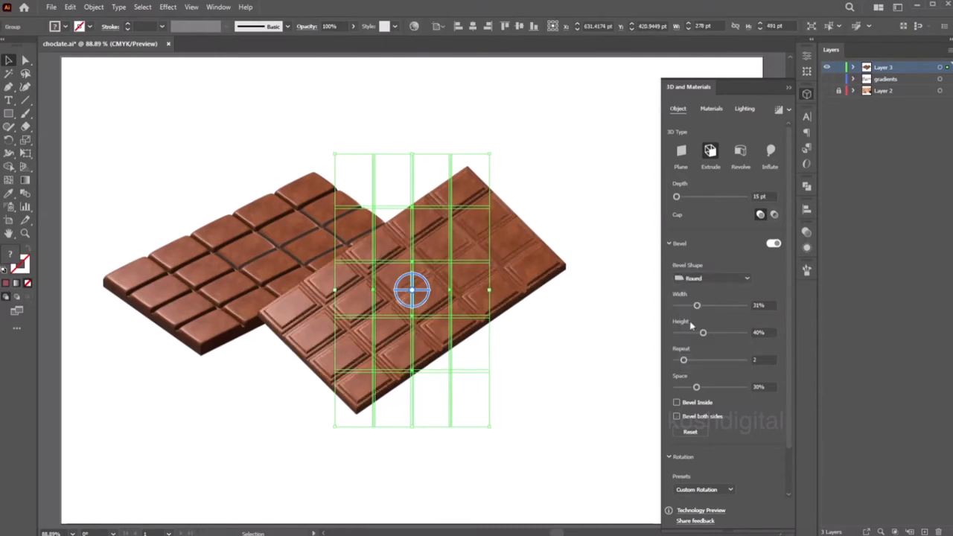
left_click(711, 278)
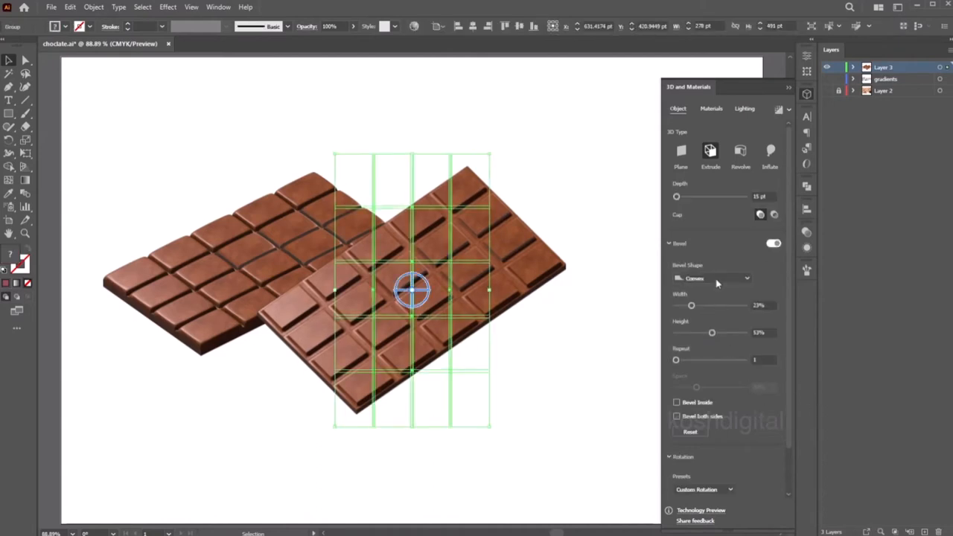
left_click(711, 278)
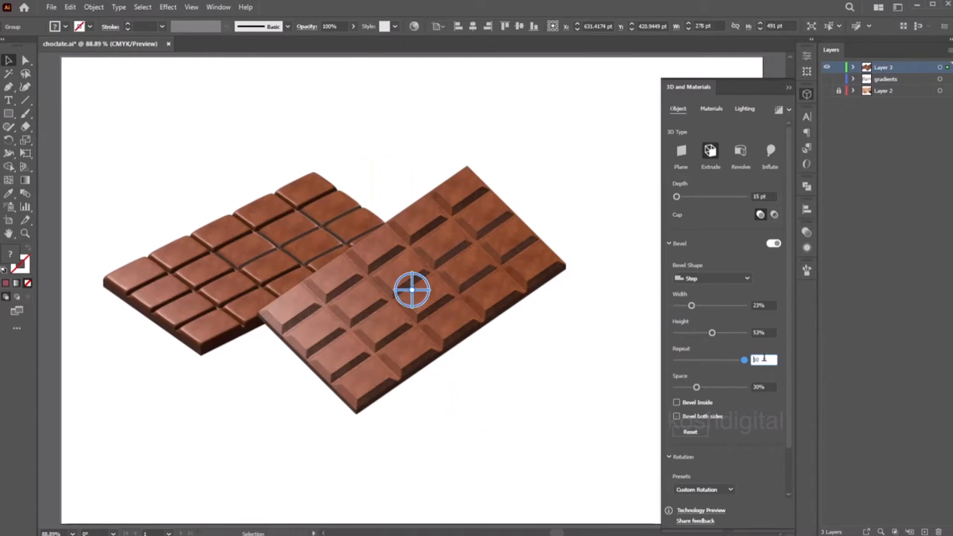
left_click(711, 278)
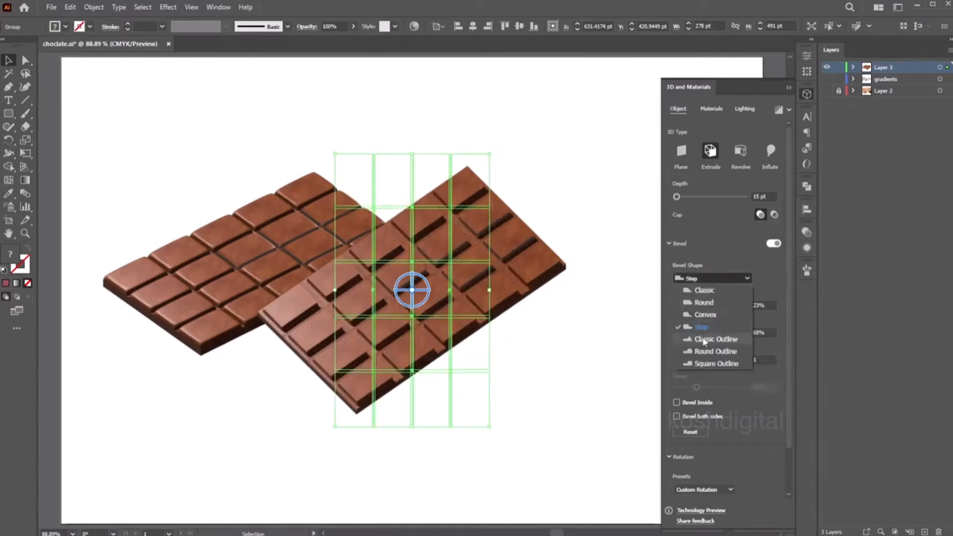
left_click(705, 314)
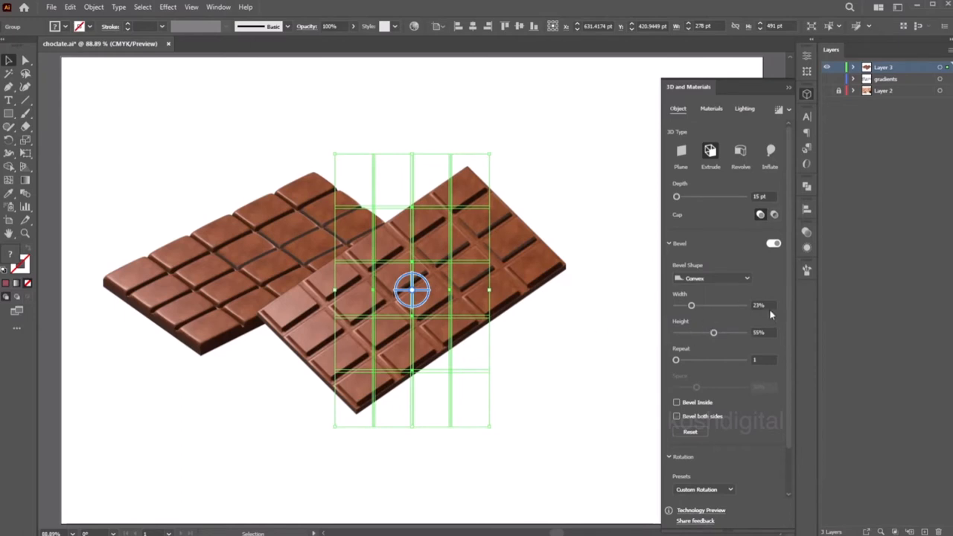
triple_click(763, 305)
type("19")
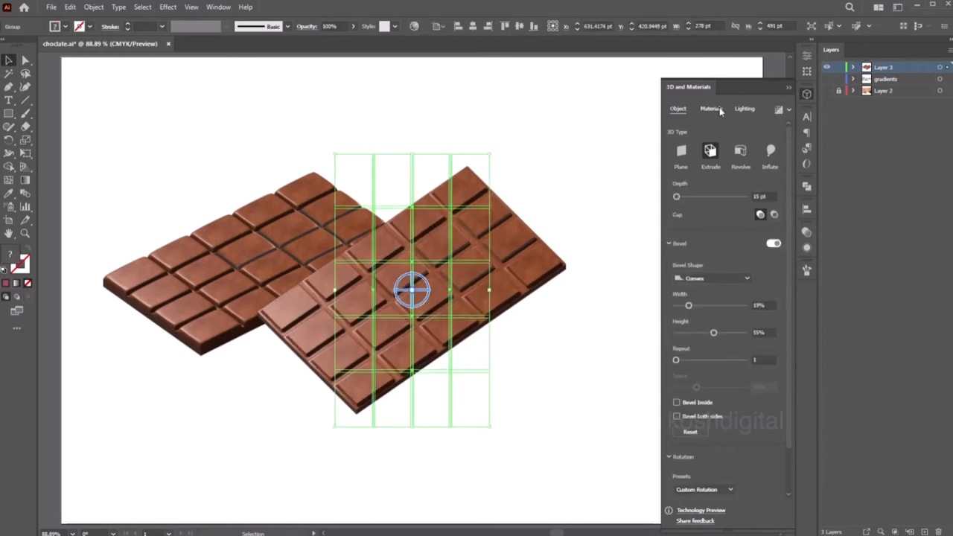
left_click(710, 108)
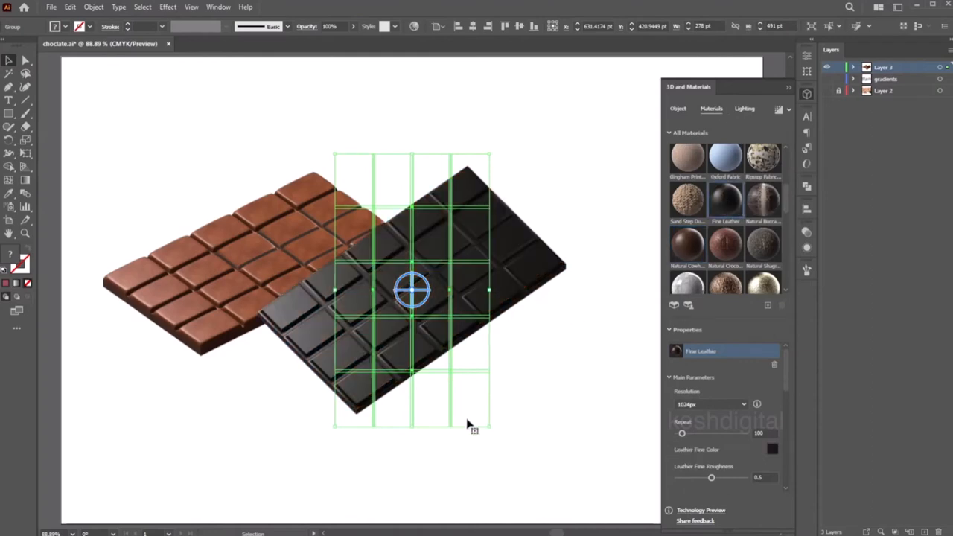
- Apply Fine Leather with colour #493225, luminosity 0.55 and hue shift 1
left_click(772, 449)
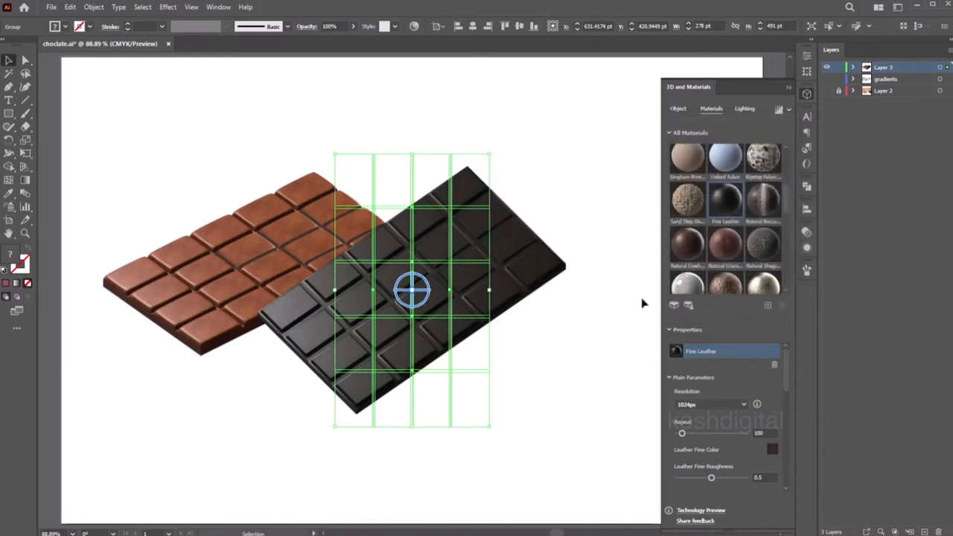
left_click(772, 449)
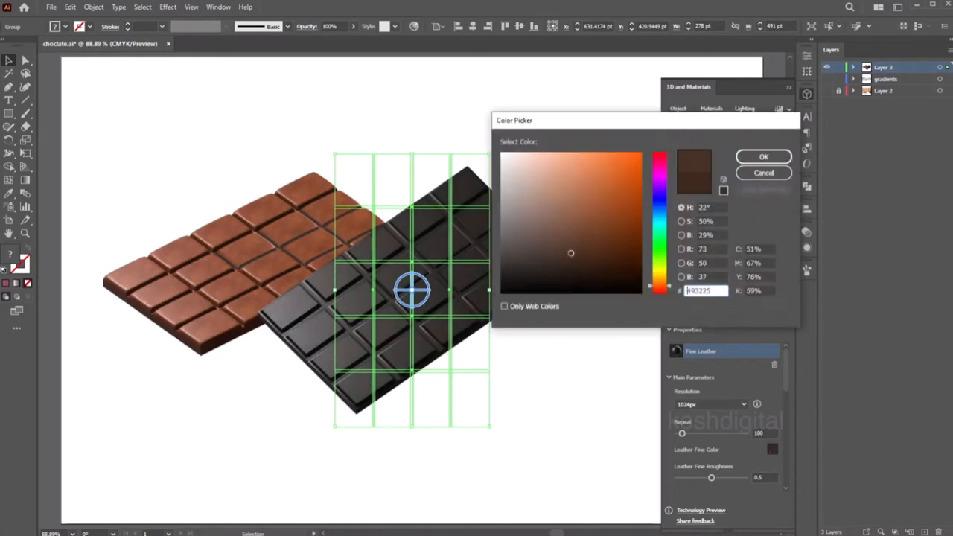
left_click(763, 156)
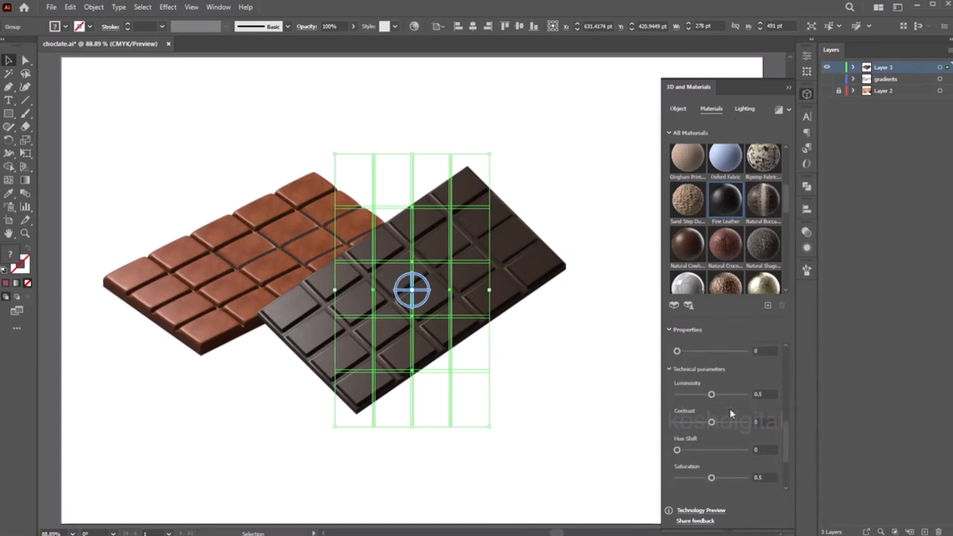
left_click_drag(711, 394, 714, 394)
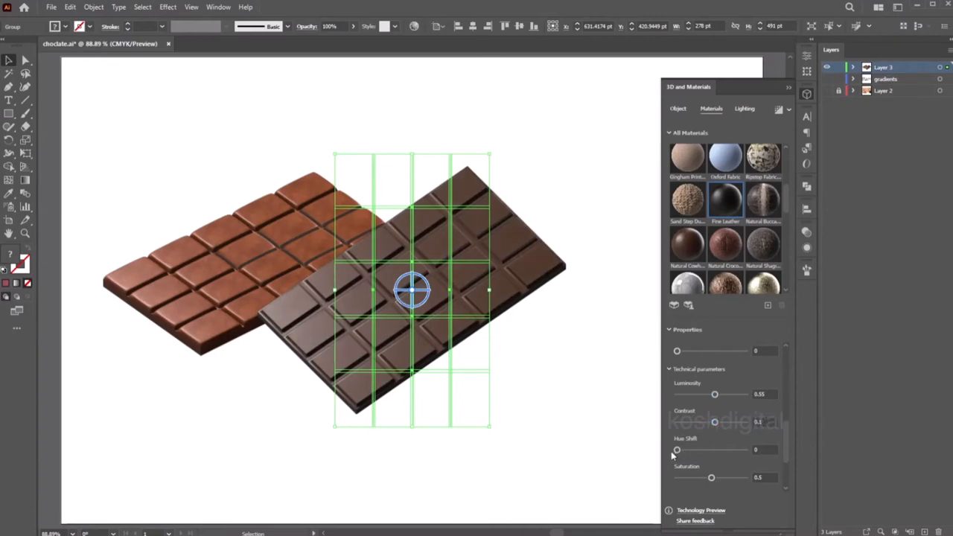
left_click_drag(676, 449, 745, 449)
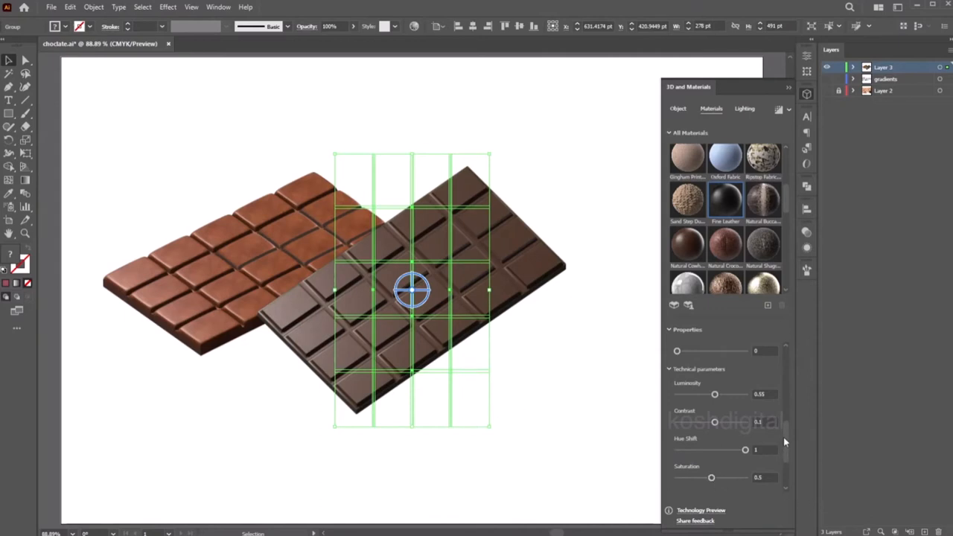
scroll("down", 3)
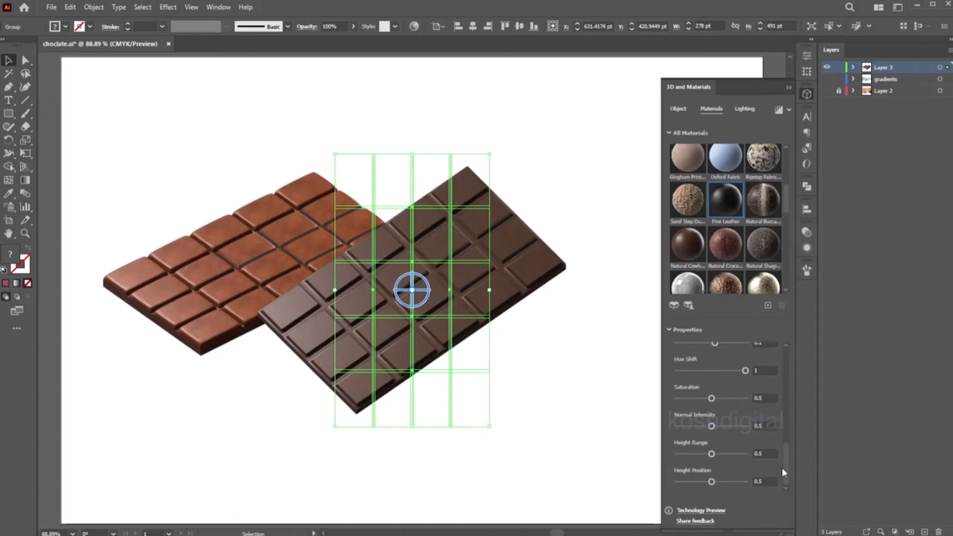
- Turn on shadows for the dark bar and rotate it to stand upright
left_click(744, 108)
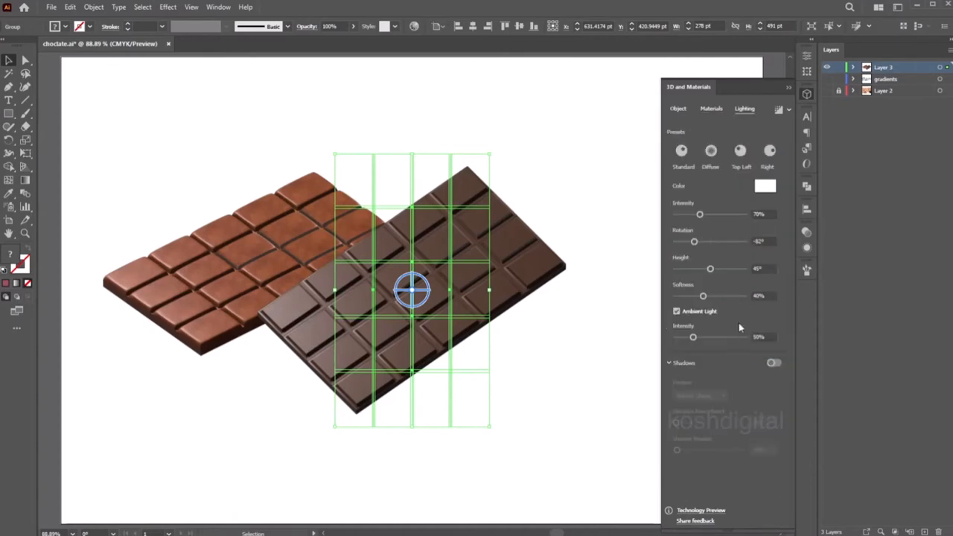
left_click(773, 363)
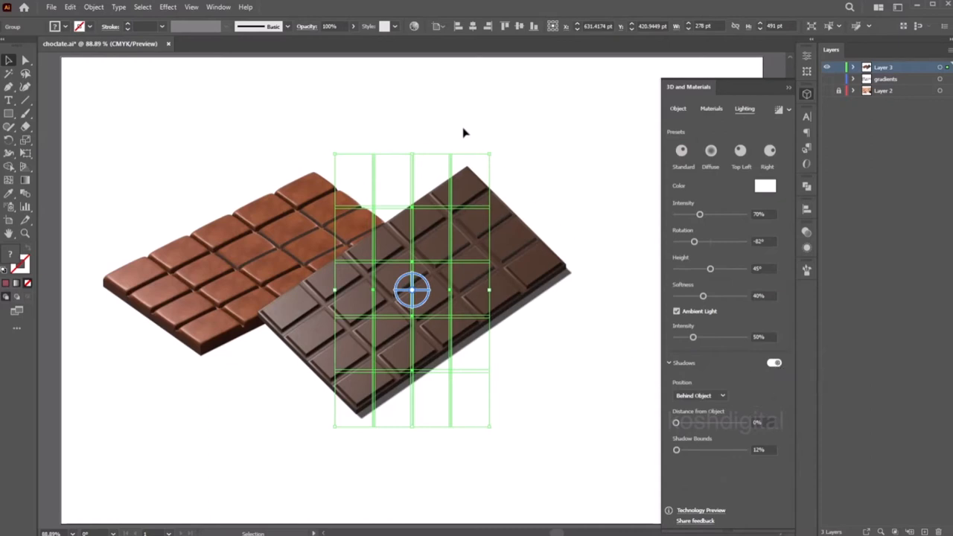
mouse_move(411, 291)
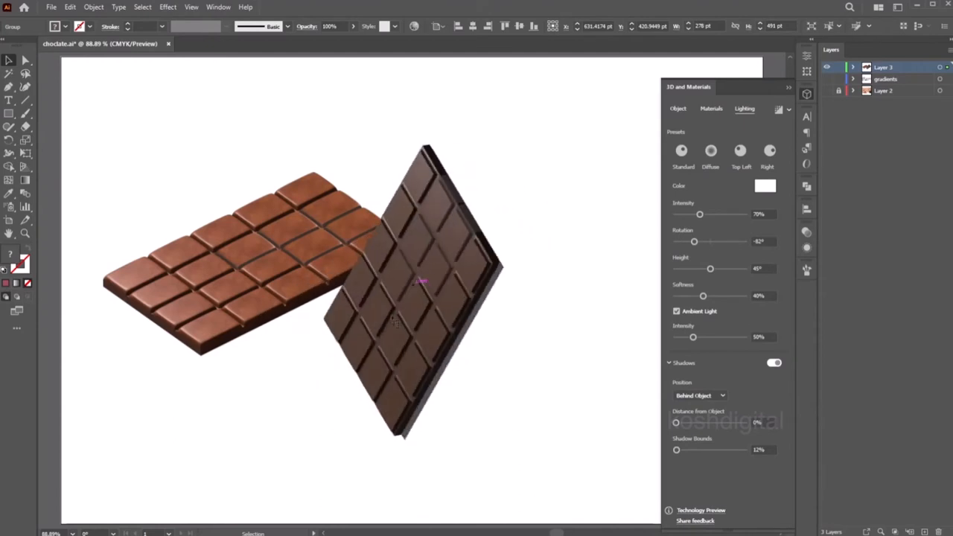
left_click(413, 291)
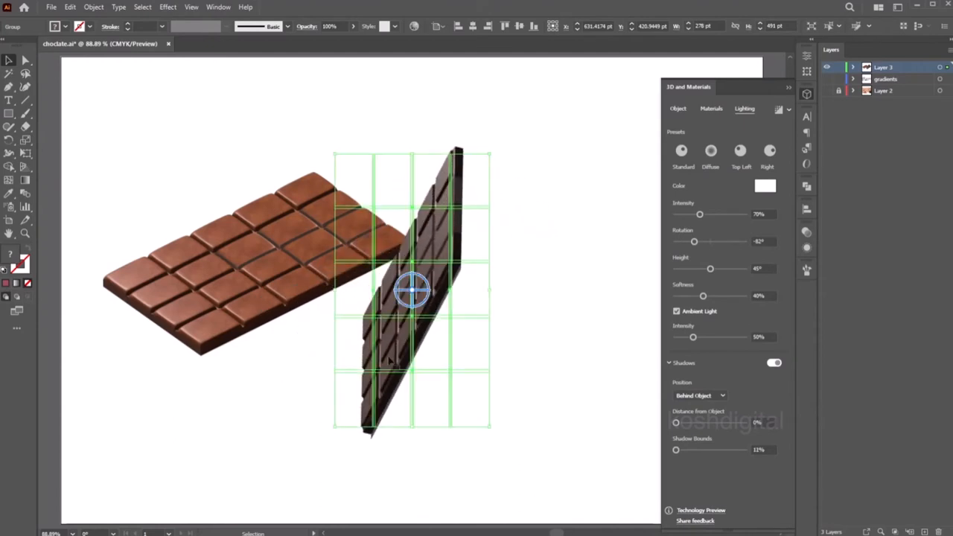
left_click_drag(412, 290, 372, 268)
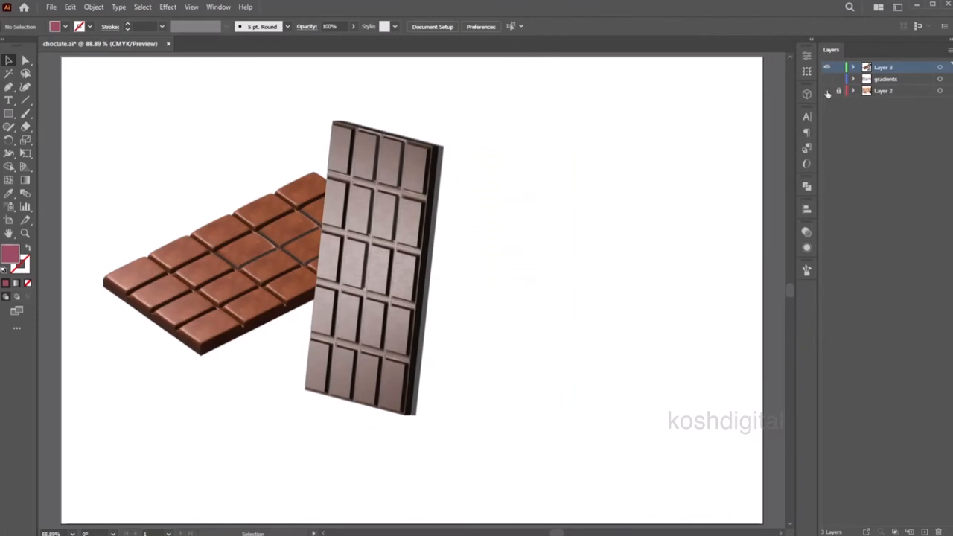
- Show the cork background layer and turn the dark bar flat toward the upper right
left_click(826, 91)
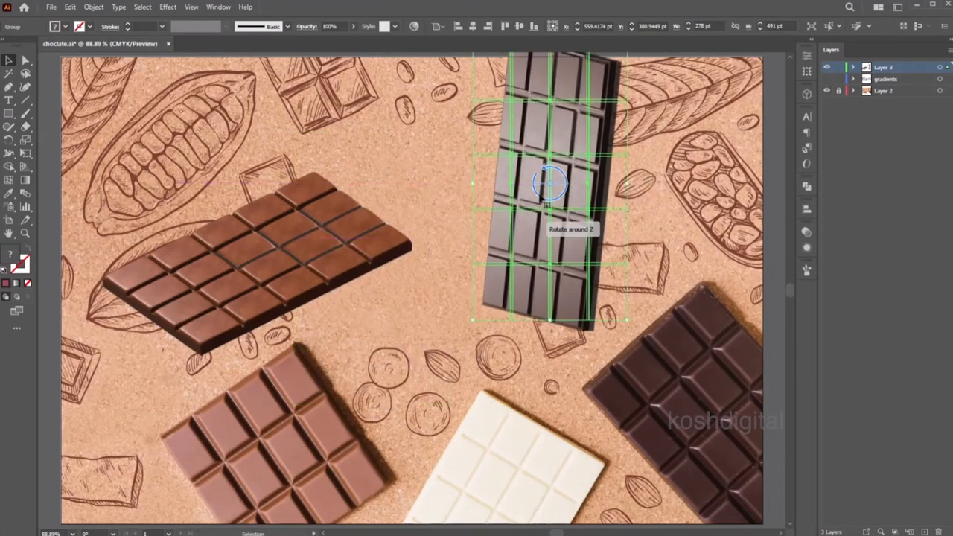
left_click_drag(551, 182, 542, 186)
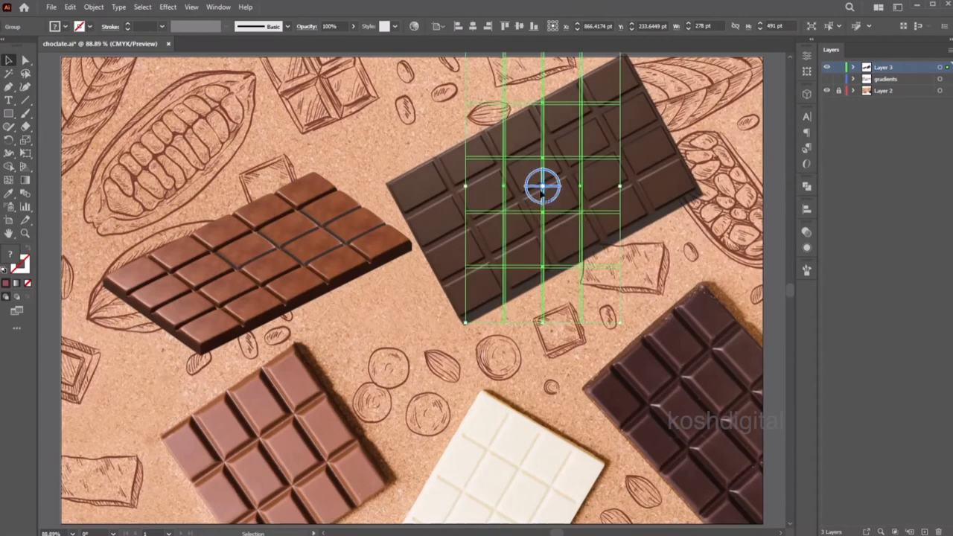
left_click_drag(542, 184, 677, 178)
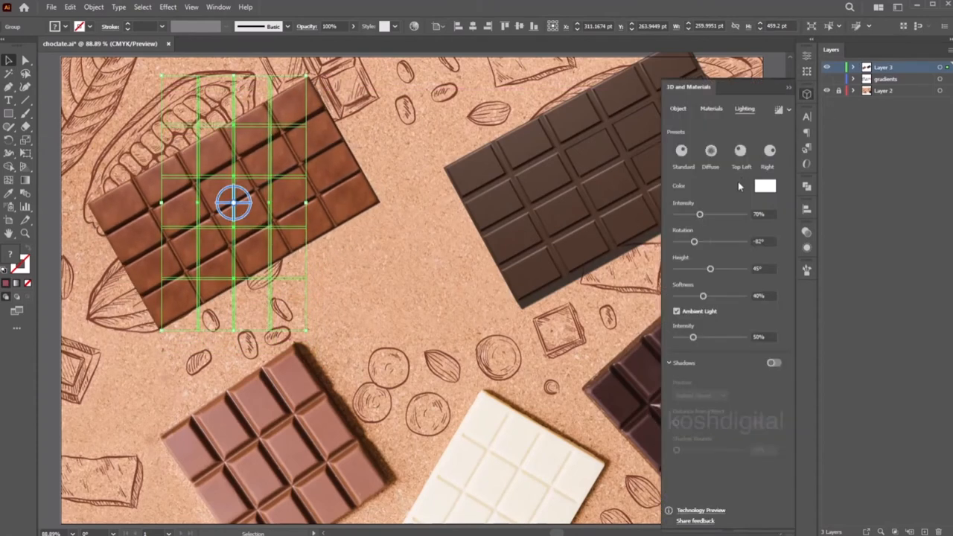
- Enable shadows on the milk bar, close the 3D settings, and select the dark bar
left_click(773, 363)
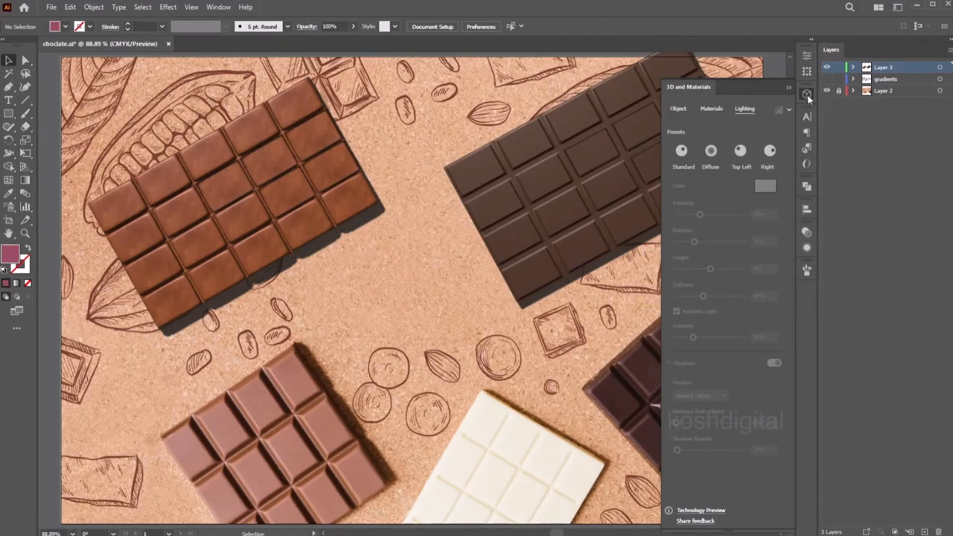
left_click(806, 94)
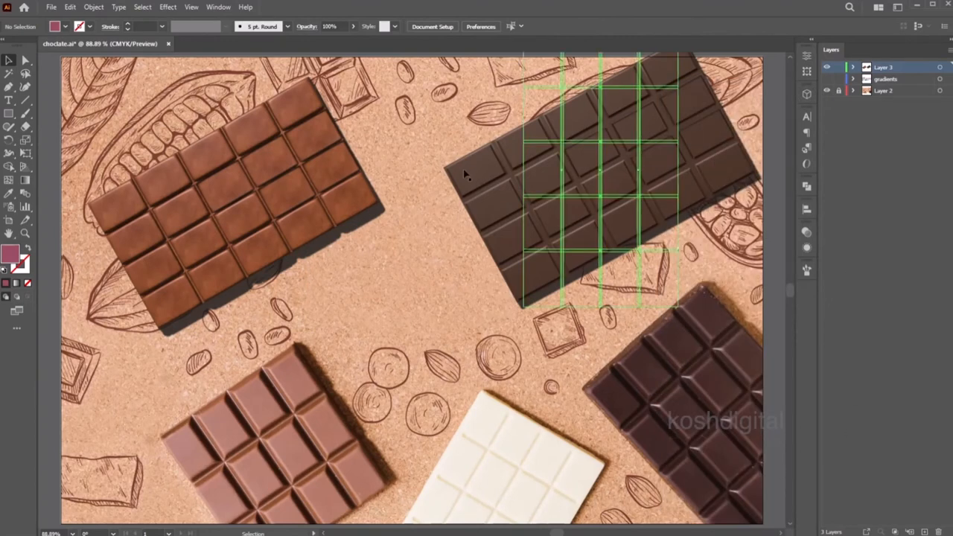
mouse_move(462, 191)
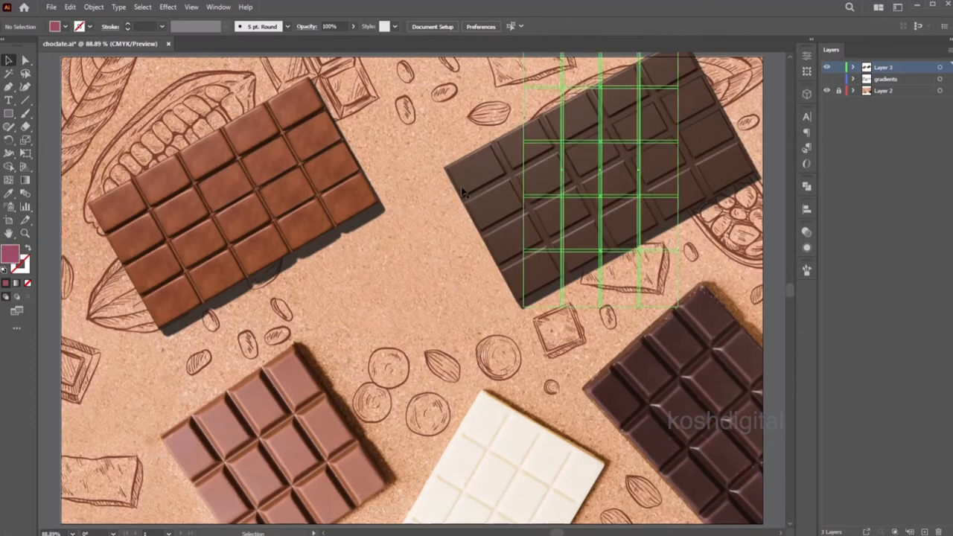
left_click(238, 43)
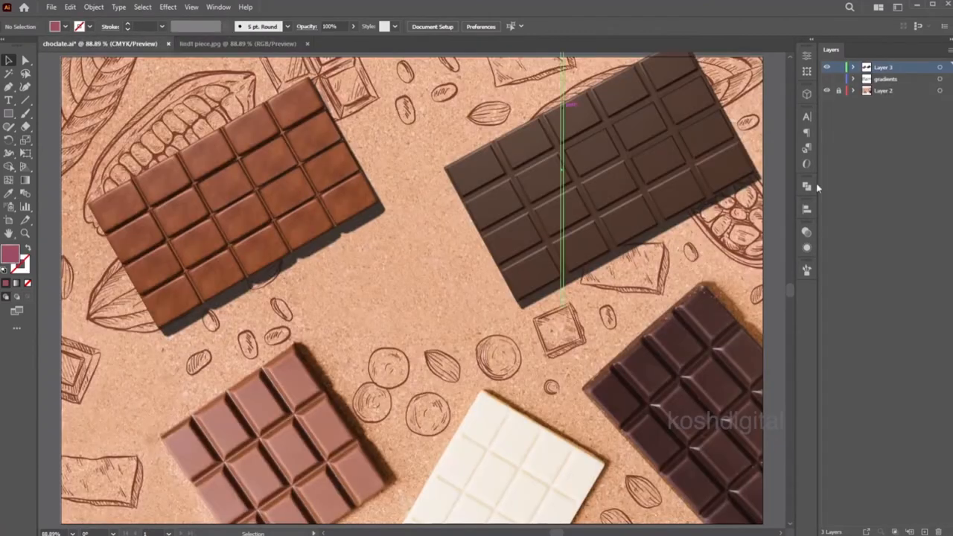
- Add a fourth layer, hide the others, and draw a square rotated 45° into a maroon diamond
left_click(892, 519)
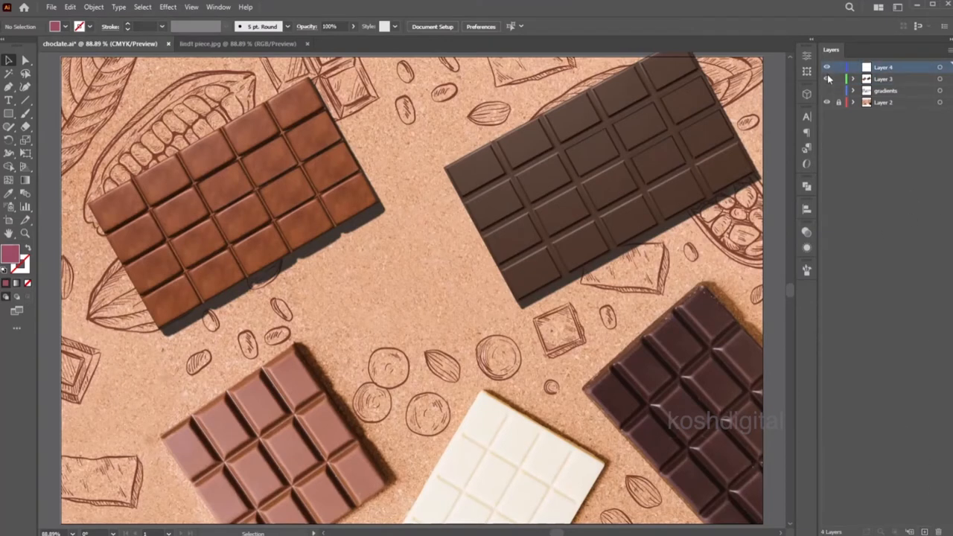
left_click(826, 67)
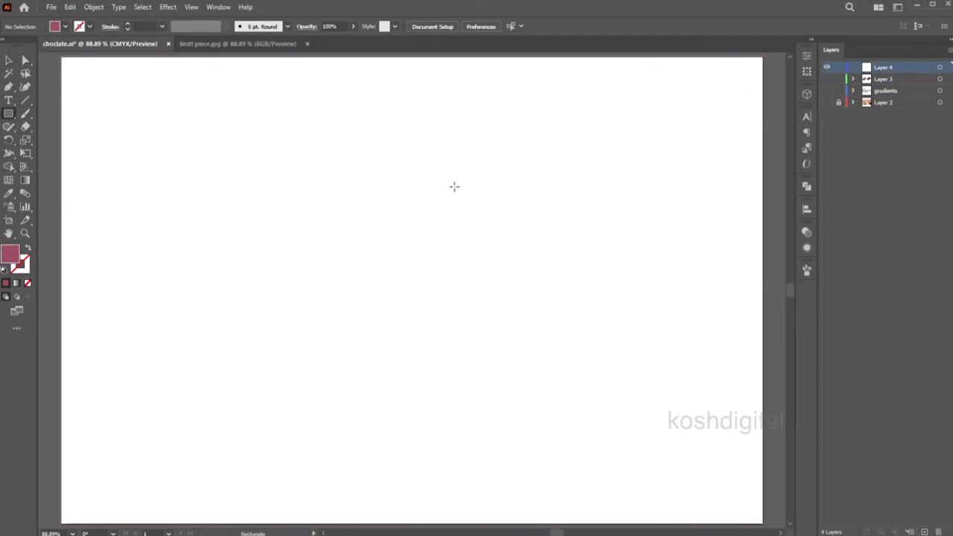
left_click_drag(418, 136, 462, 285)
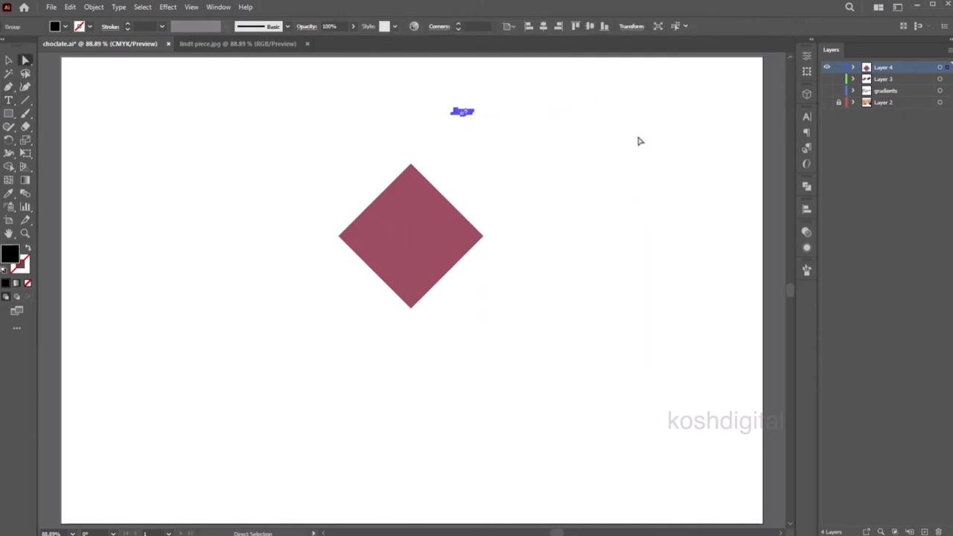
left_click_drag(462, 112, 409, 212)
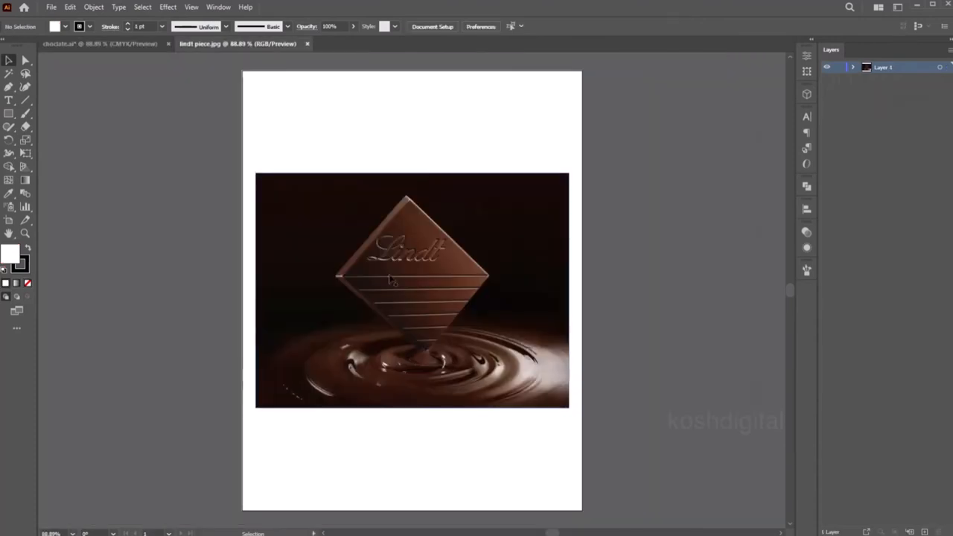
left_click(93, 6)
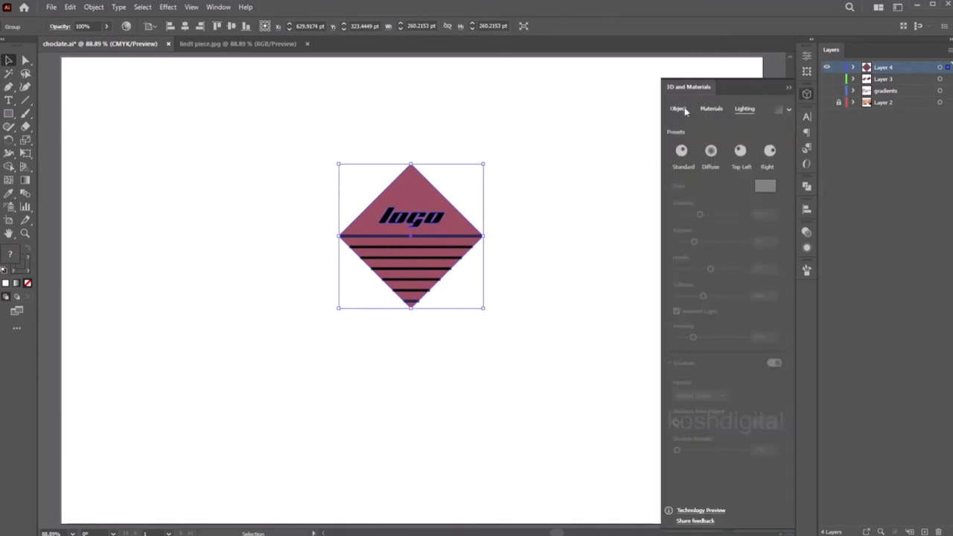
- Extrude the diamond logo piece in 3D and enable a bevel
left_click(677, 109)
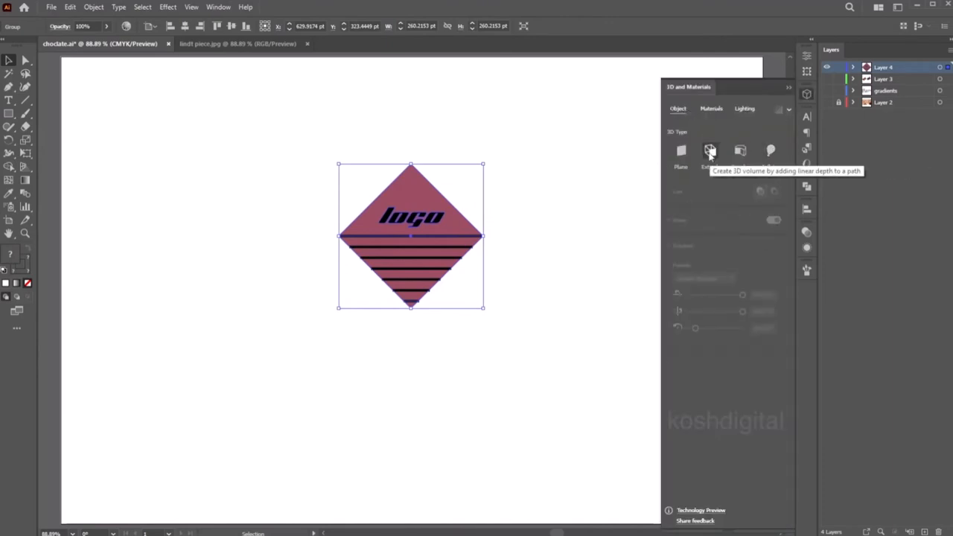
left_click(711, 151)
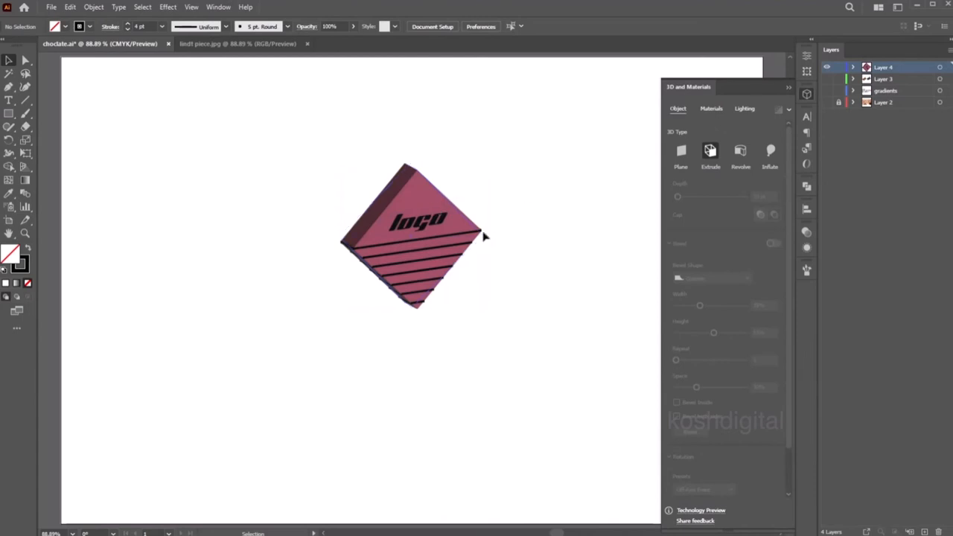
left_click(413, 236)
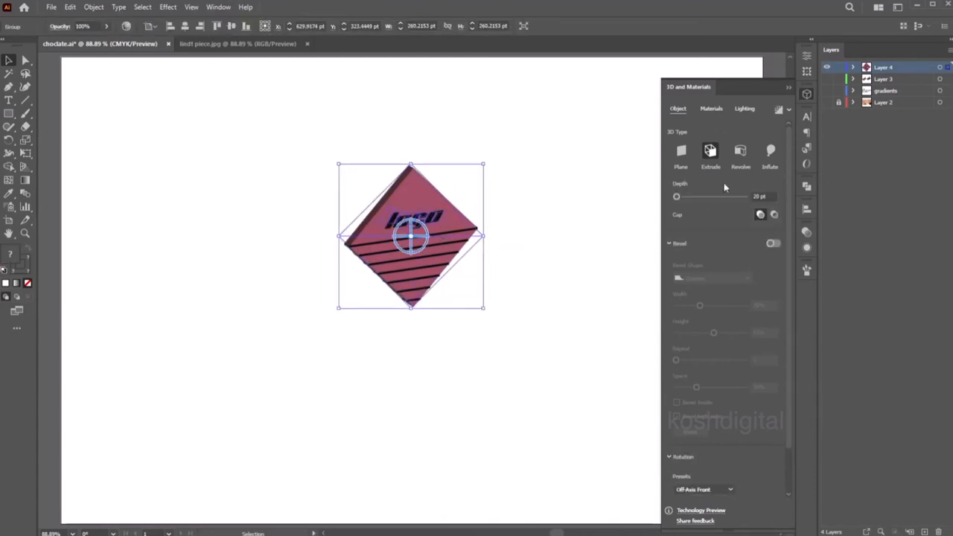
left_click(772, 244)
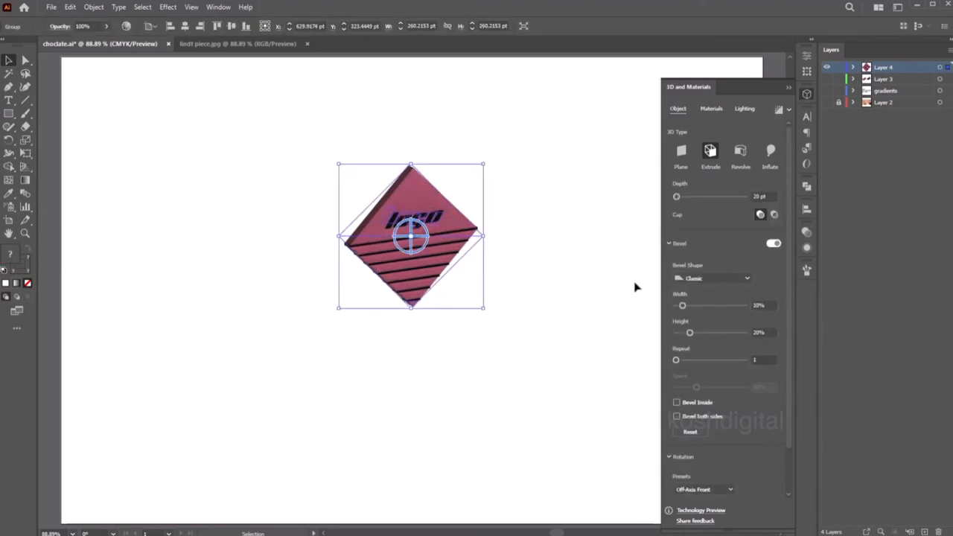
- Raise the bevel height and make it a rounded Bevel Inside
left_click(711, 109)
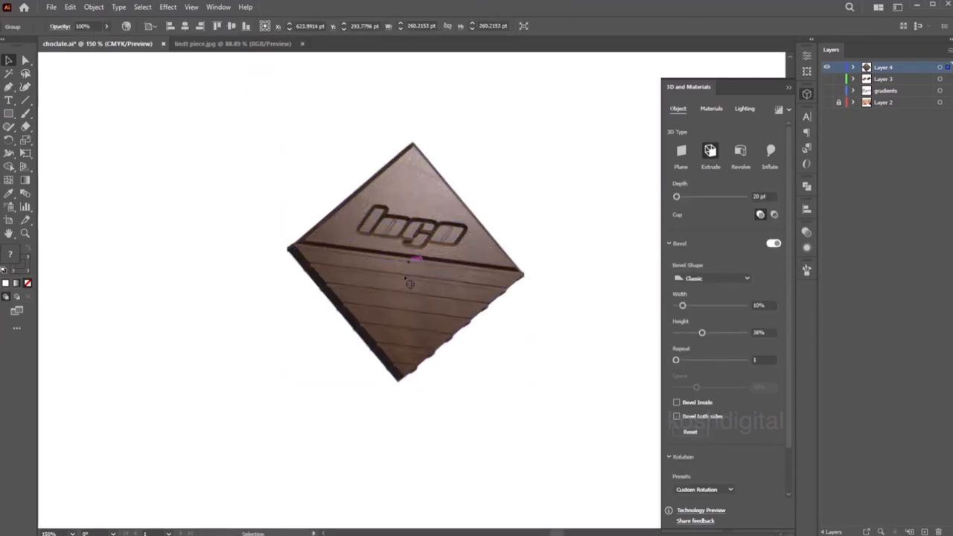
left_click(406, 261)
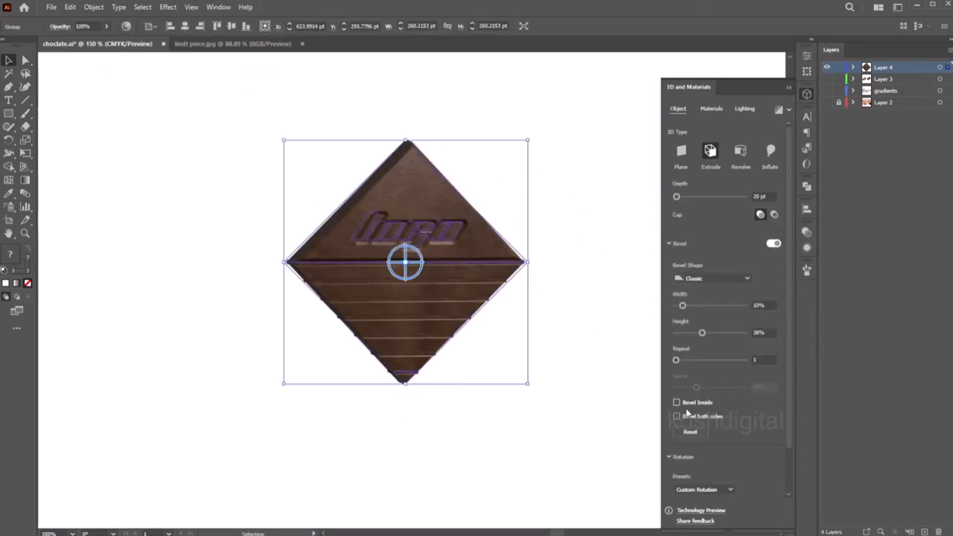
left_click(676, 402)
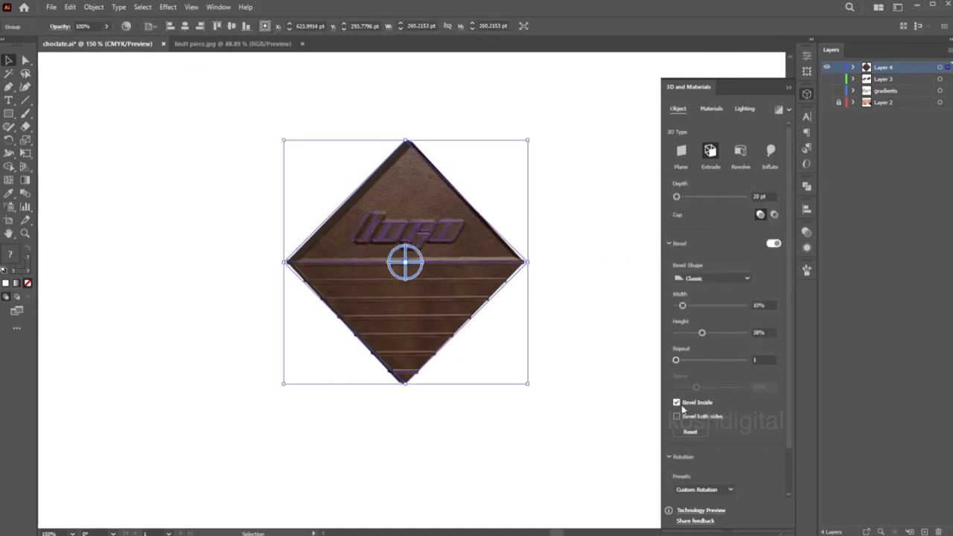
left_click(676, 402)
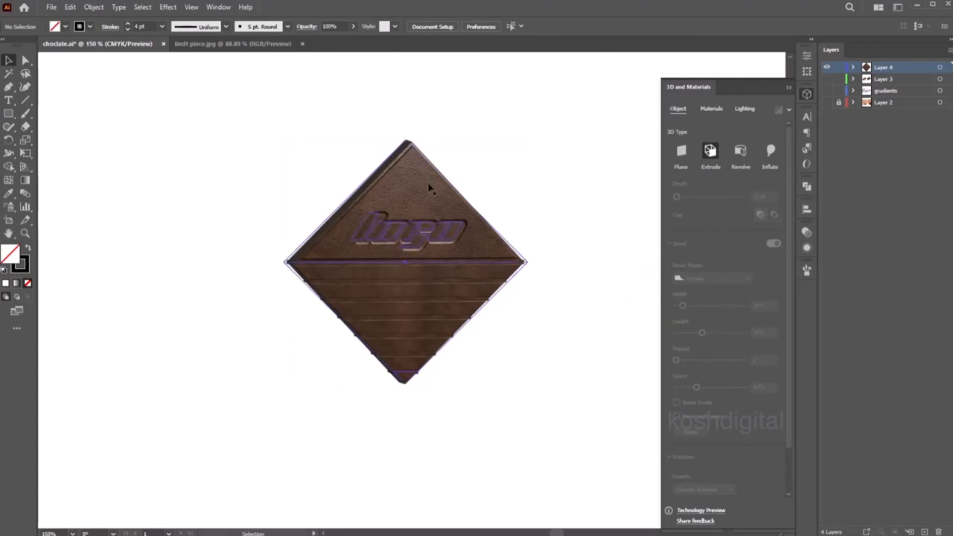
left_click(573, 242)
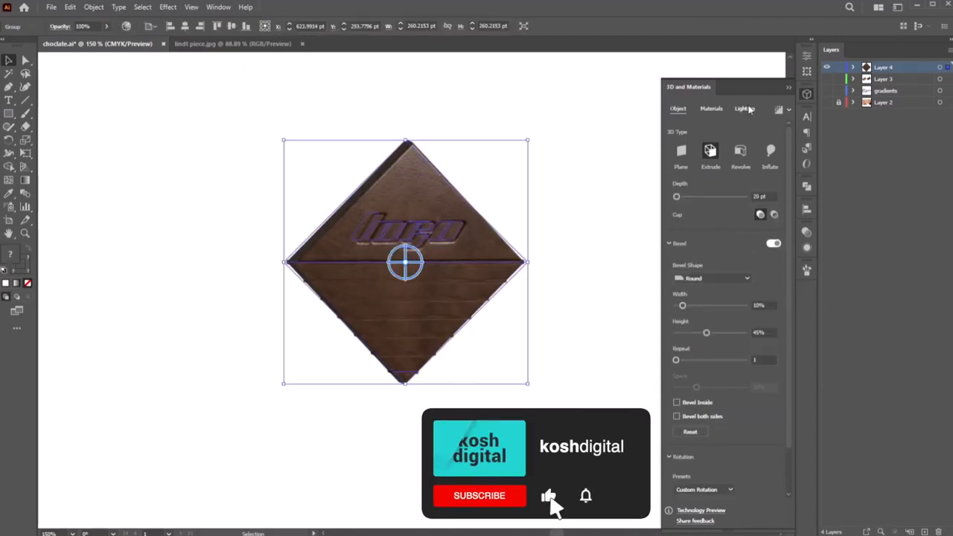
left_click(744, 107)
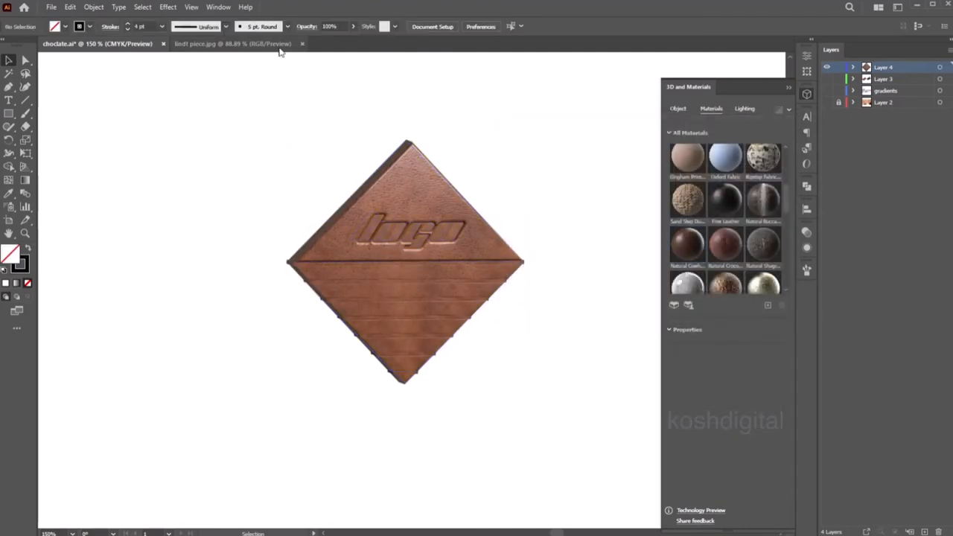
- Apply Natural Cowhide Leather and light the piece pale yellow with adjusted intensity and rotation
left_click(216, 44)
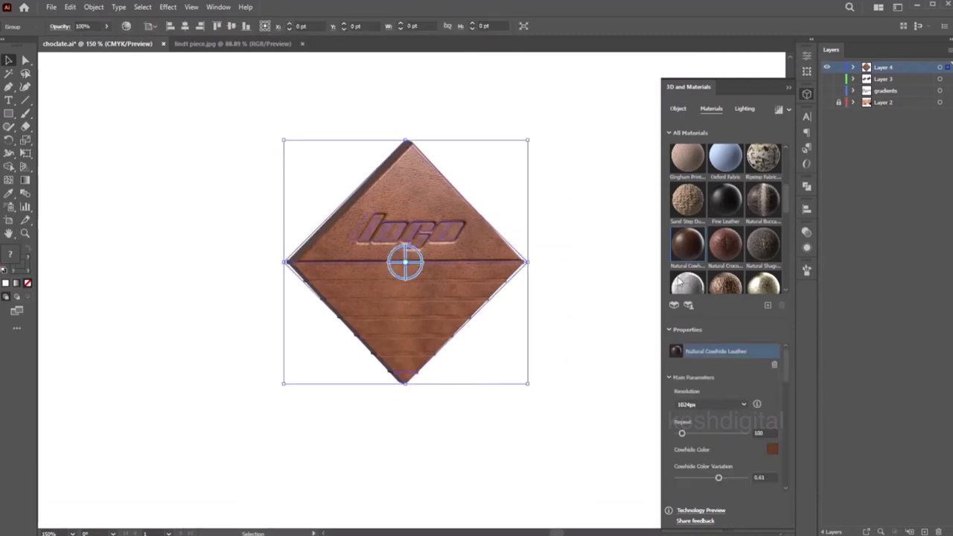
left_click(743, 107)
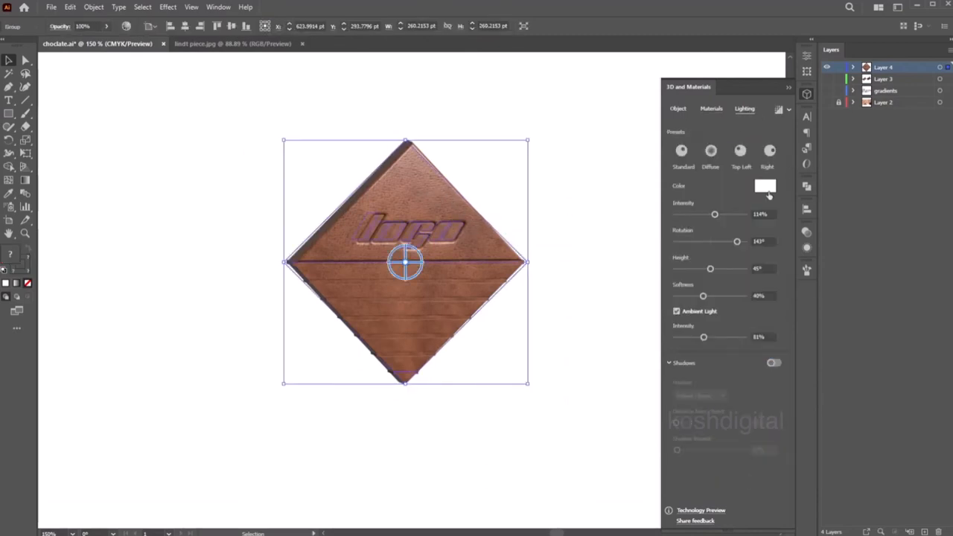
left_click(764, 186)
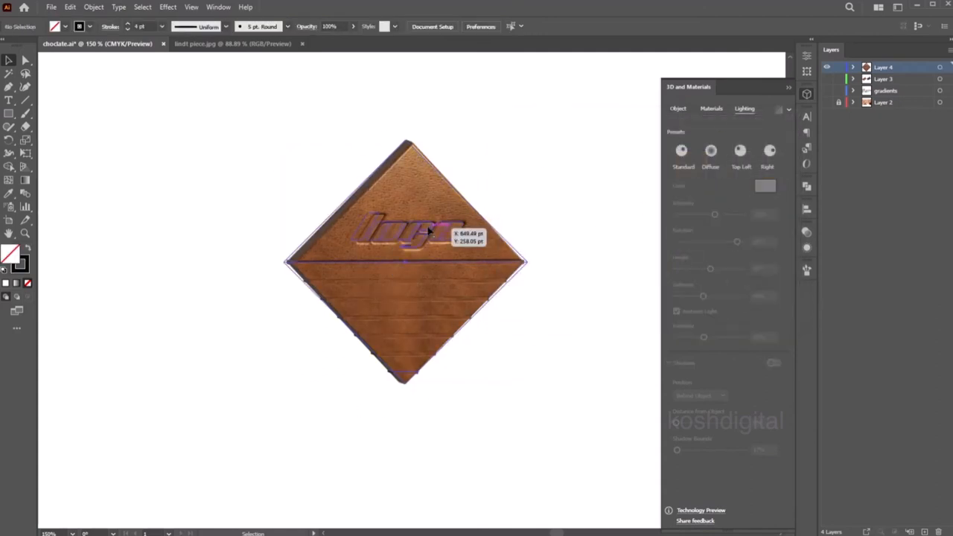
left_click(406, 261)
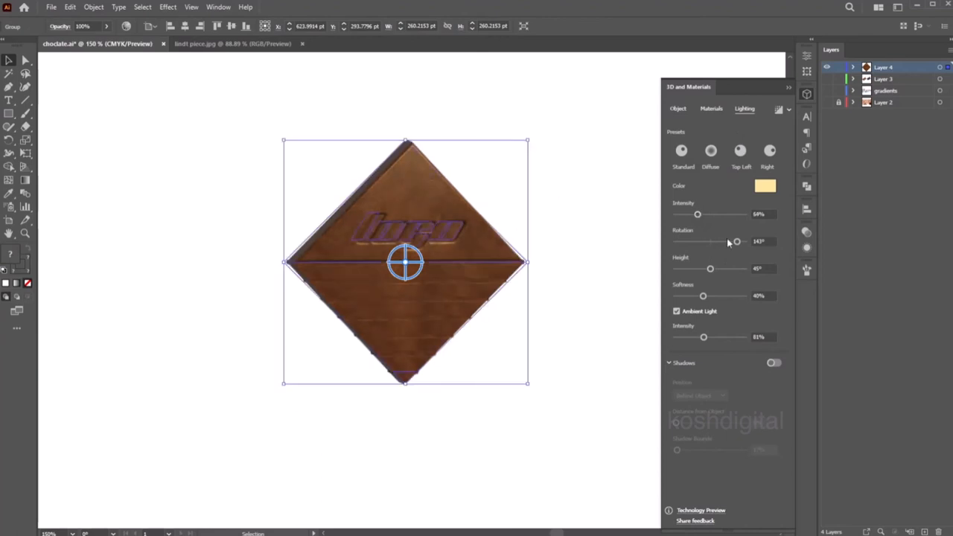
left_click_drag(703, 296, 731, 296)
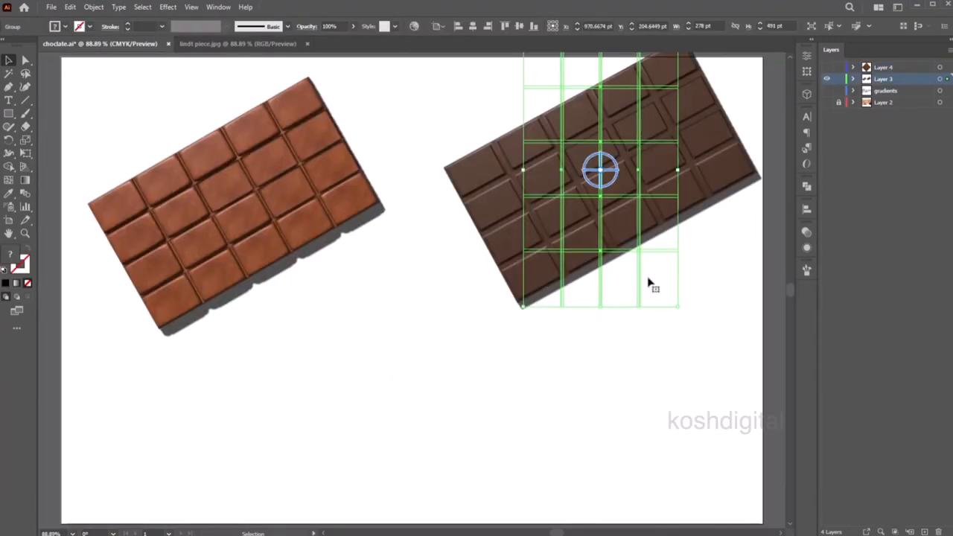
- Type 'logo' and place copies on the dark bar's left-column squares
left_click_drag(423, 365, 497, 391)
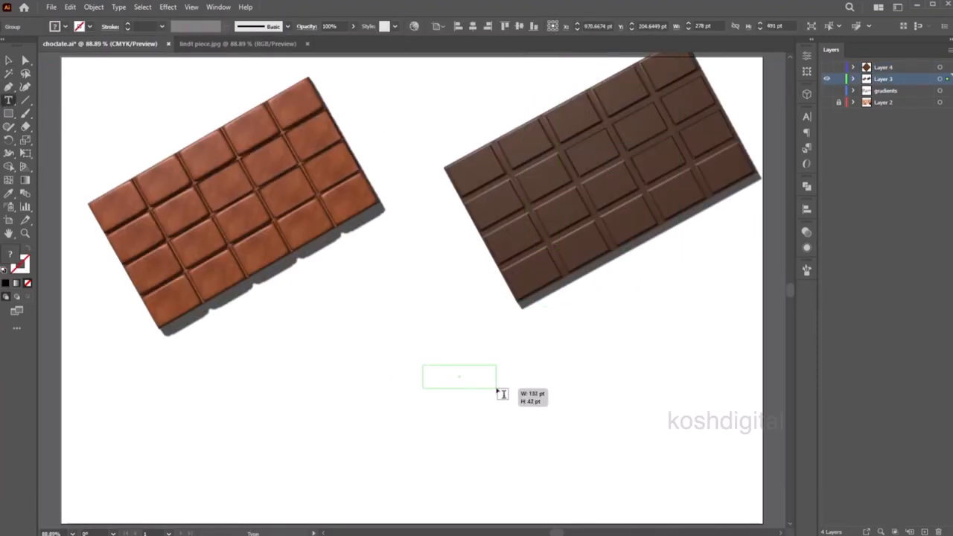
type("logo")
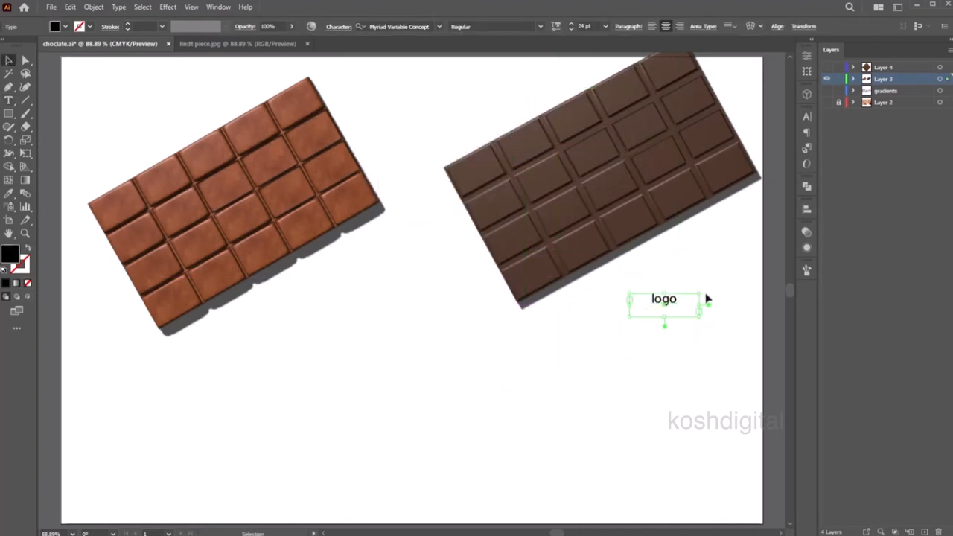
left_click_drag(663, 298, 674, 286)
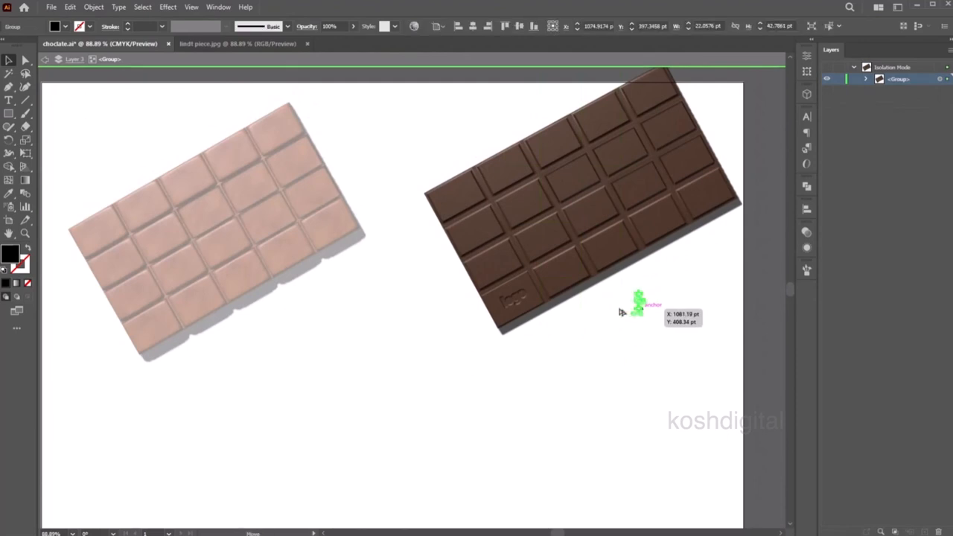
left_click_drag(638, 304, 611, 304)
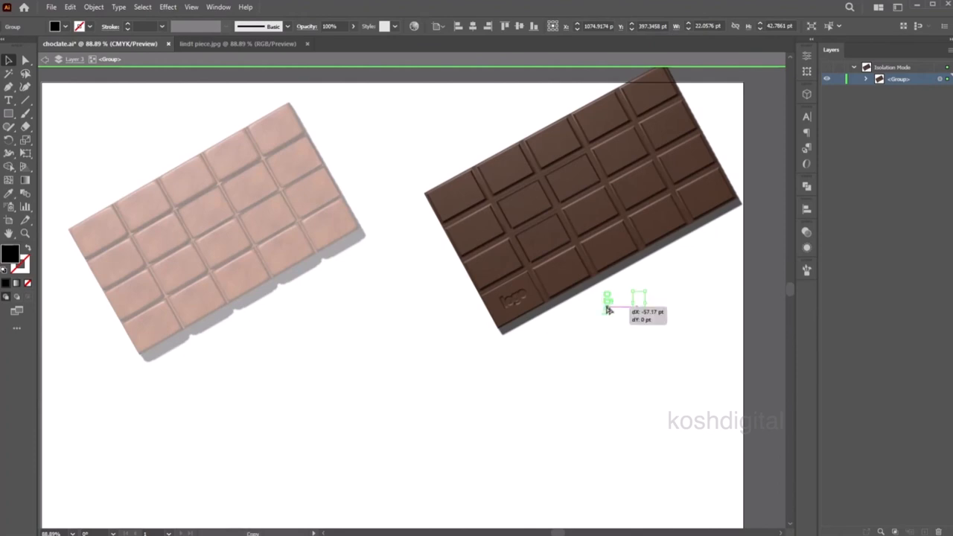
left_click_drag(640, 297, 599, 301)
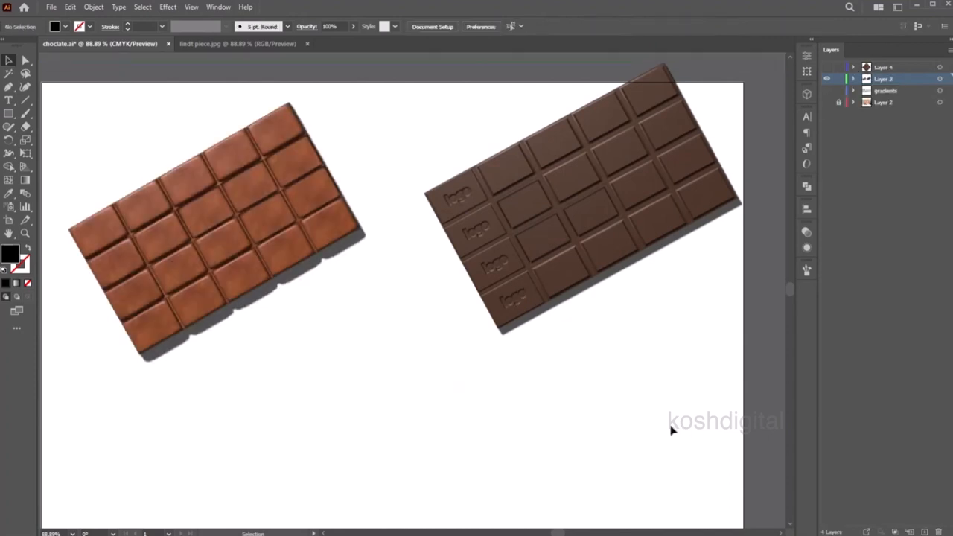
- Show the cork background layer and draw small dark chocolate fragments near the dark bar
left_click(24, 73)
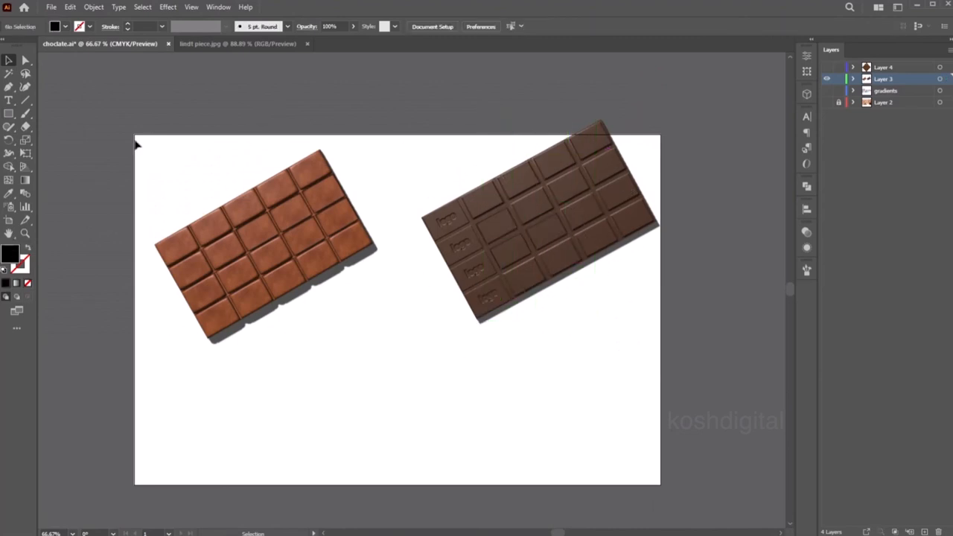
left_click(826, 91)
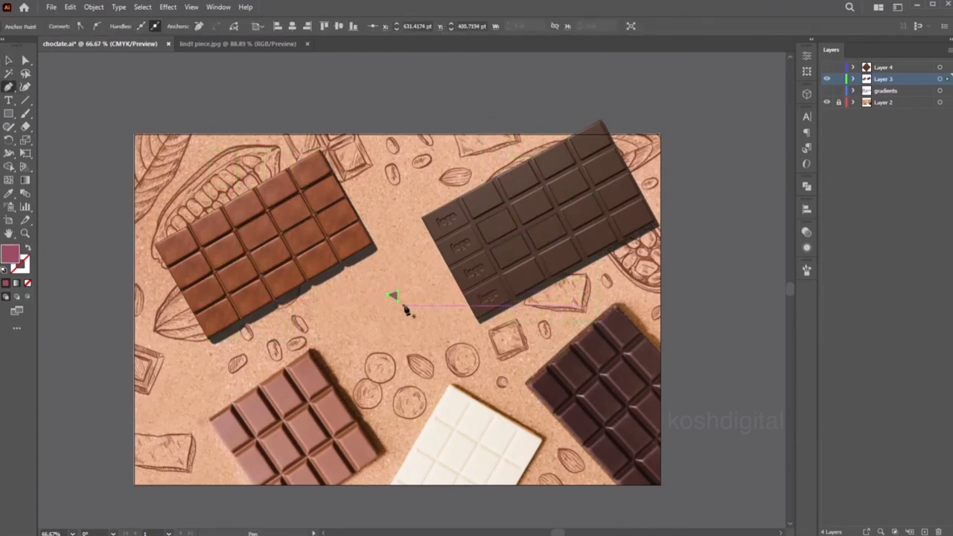
left_click_drag(392, 296, 428, 327)
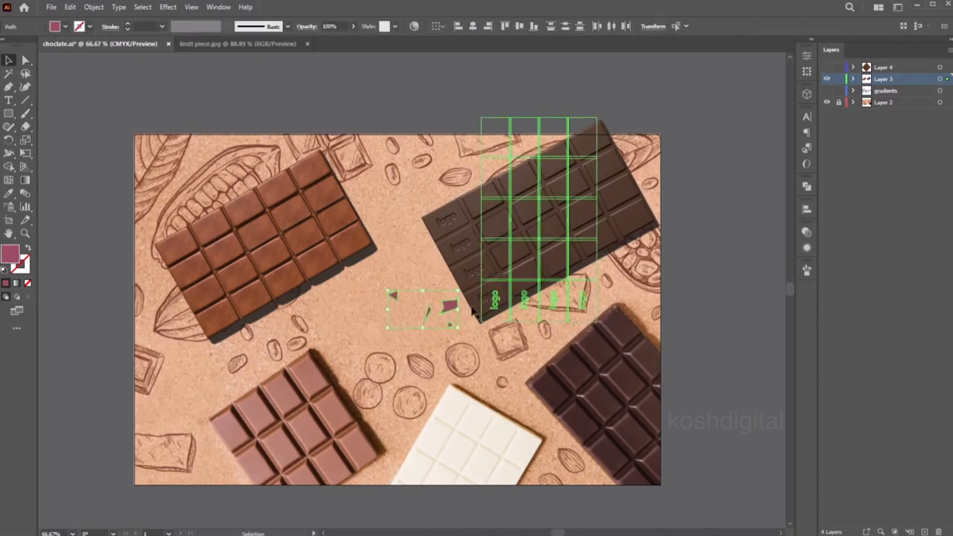
double_click(536, 216)
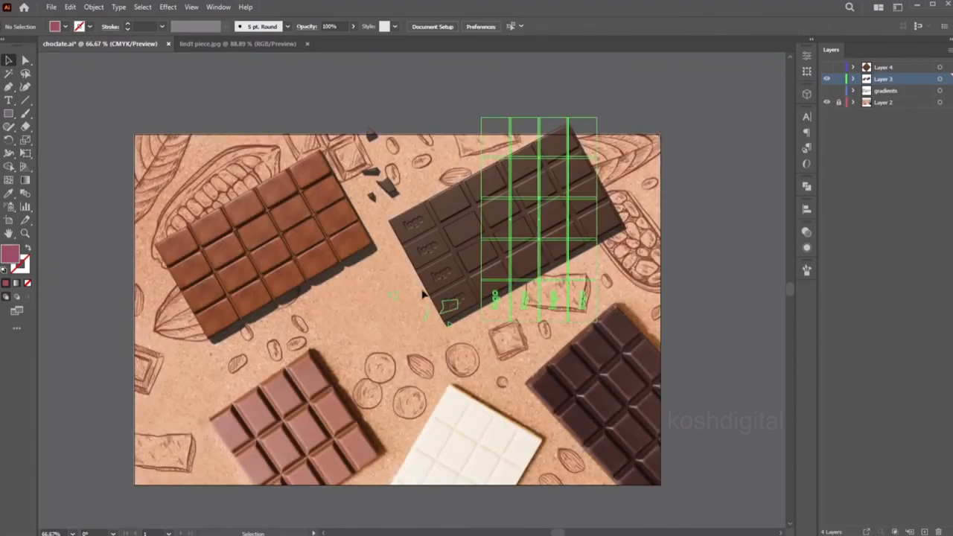
mouse_move(405, 237)
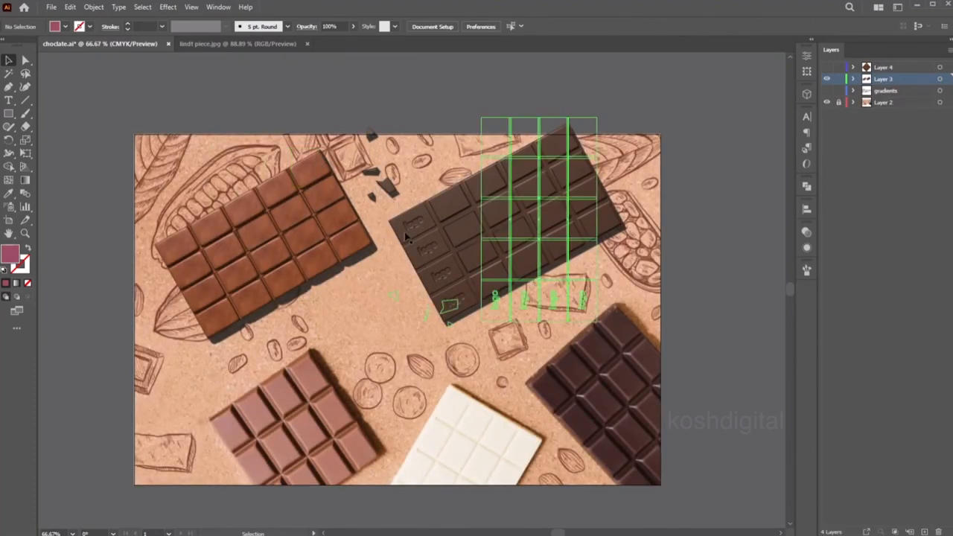